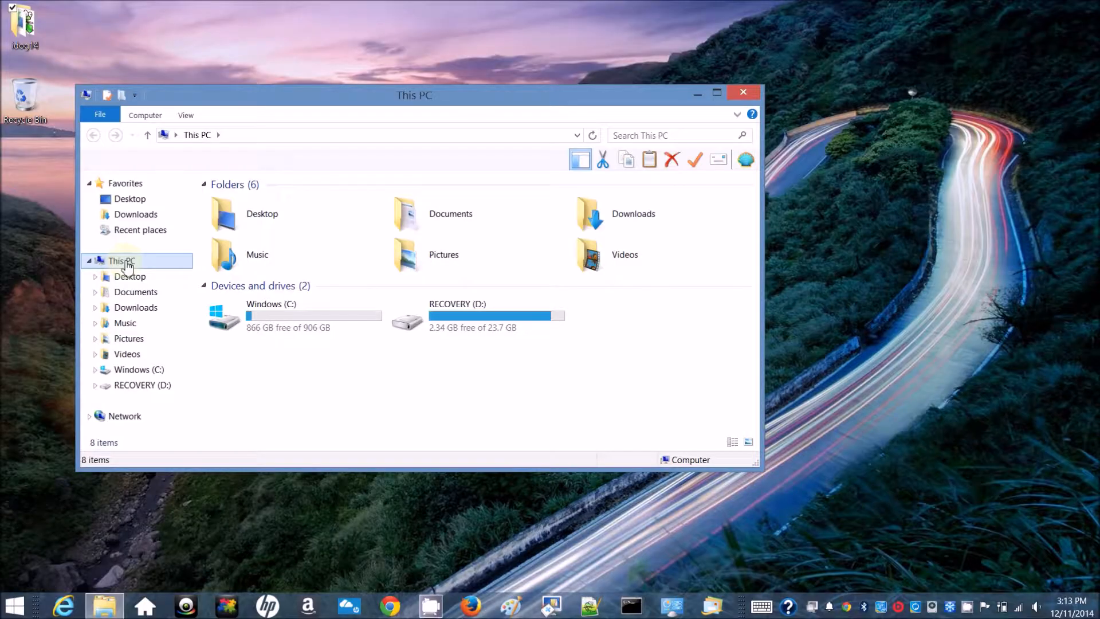
Step: Open the System properties for This PC from File Explorer's navigation pane
right_click(121, 260)
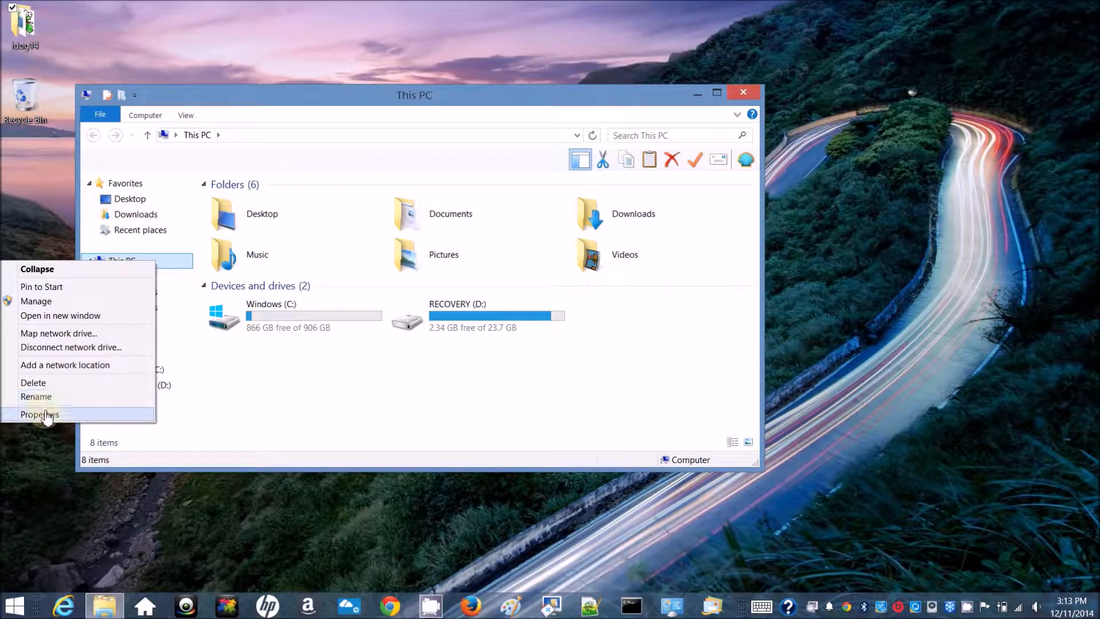
click(39, 414)
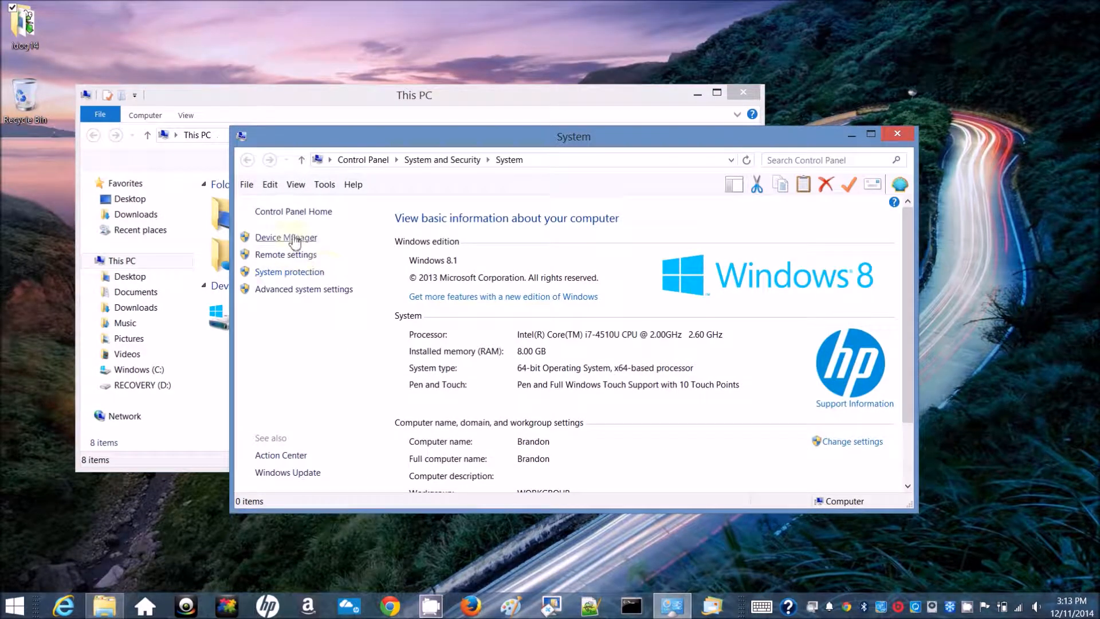
Step: View the Intel(R) HD Graphics Family adapter's hardware IDs in its Details tab, then close it
click(286, 237)
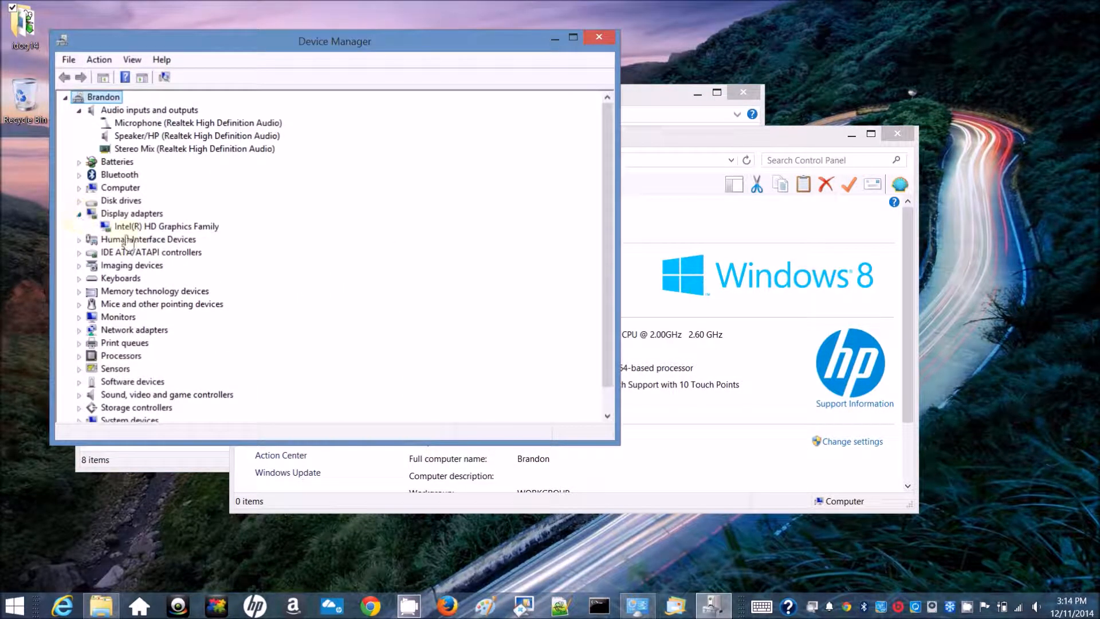
click(166, 226)
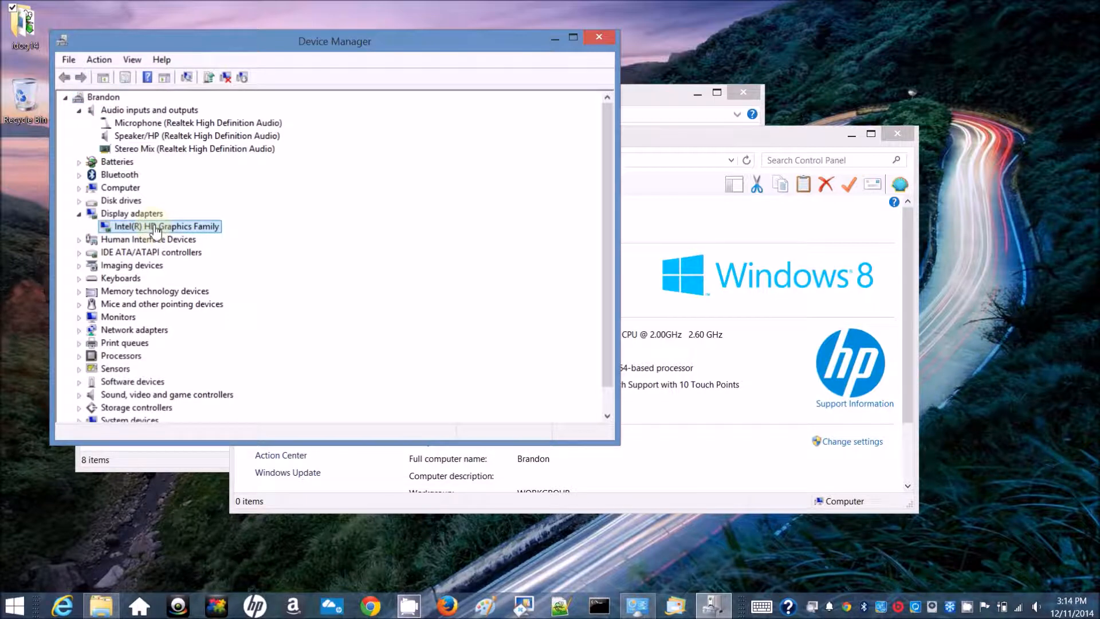
right_click(159, 226)
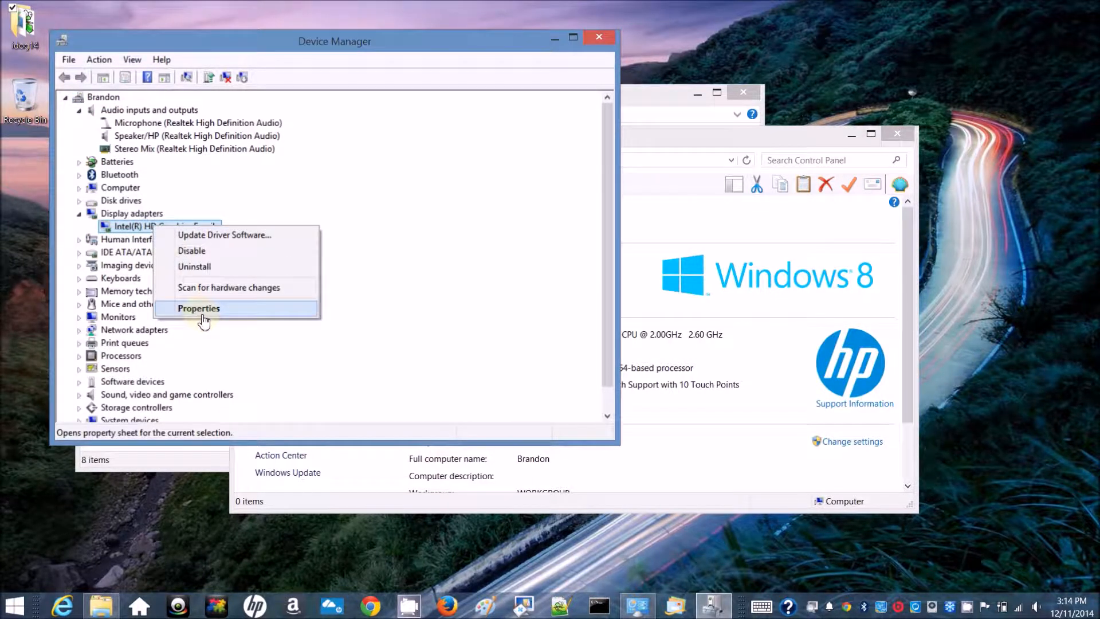
click(199, 308)
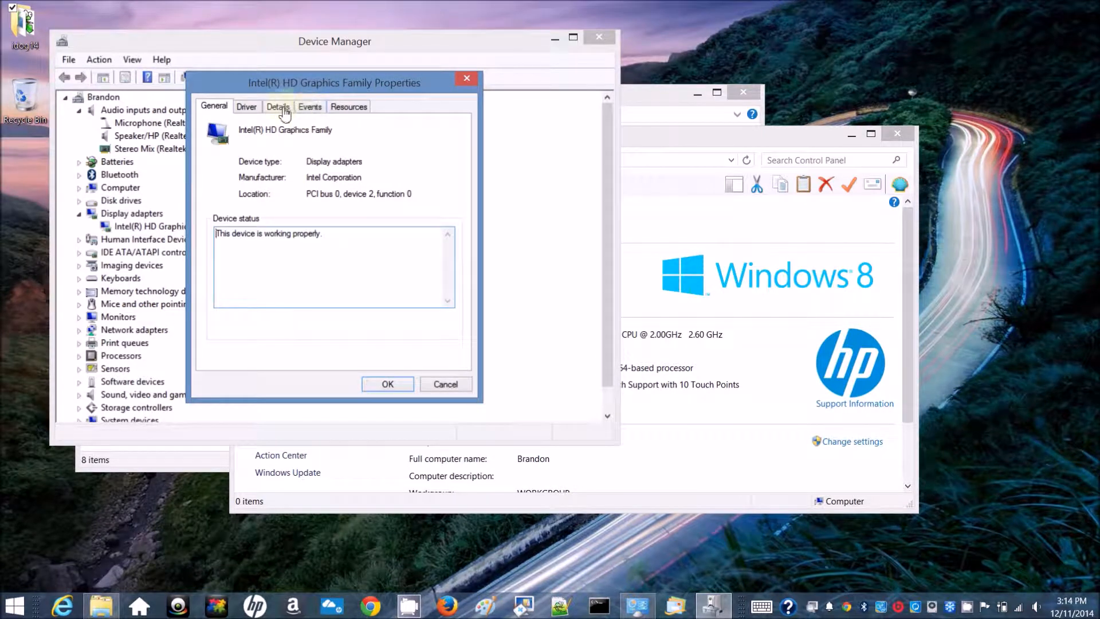
click(278, 106)
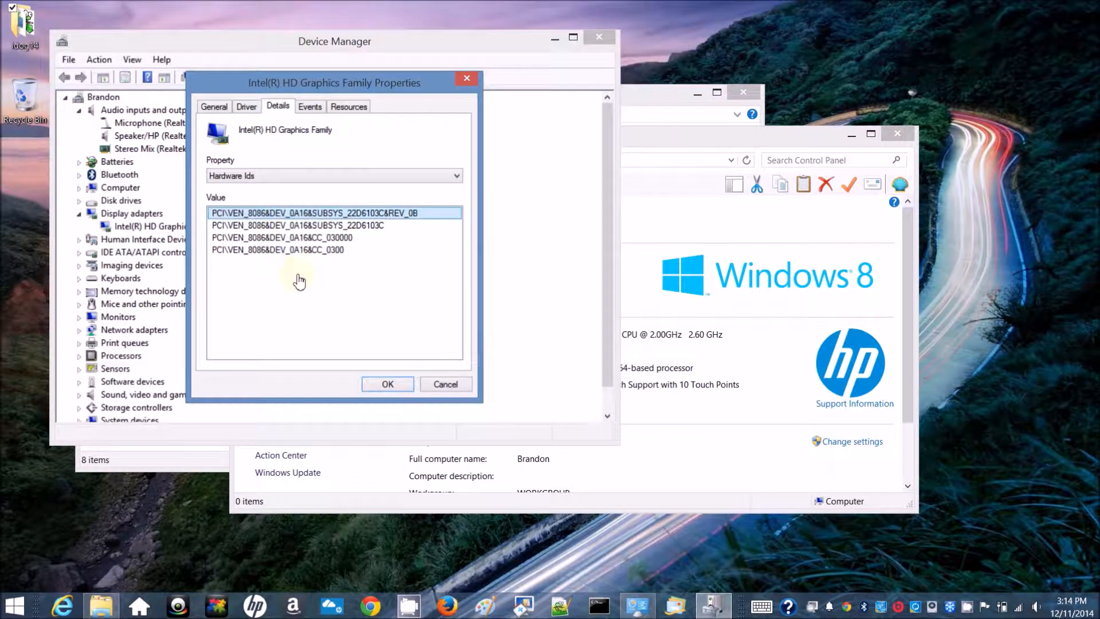
mouse_move(338, 335)
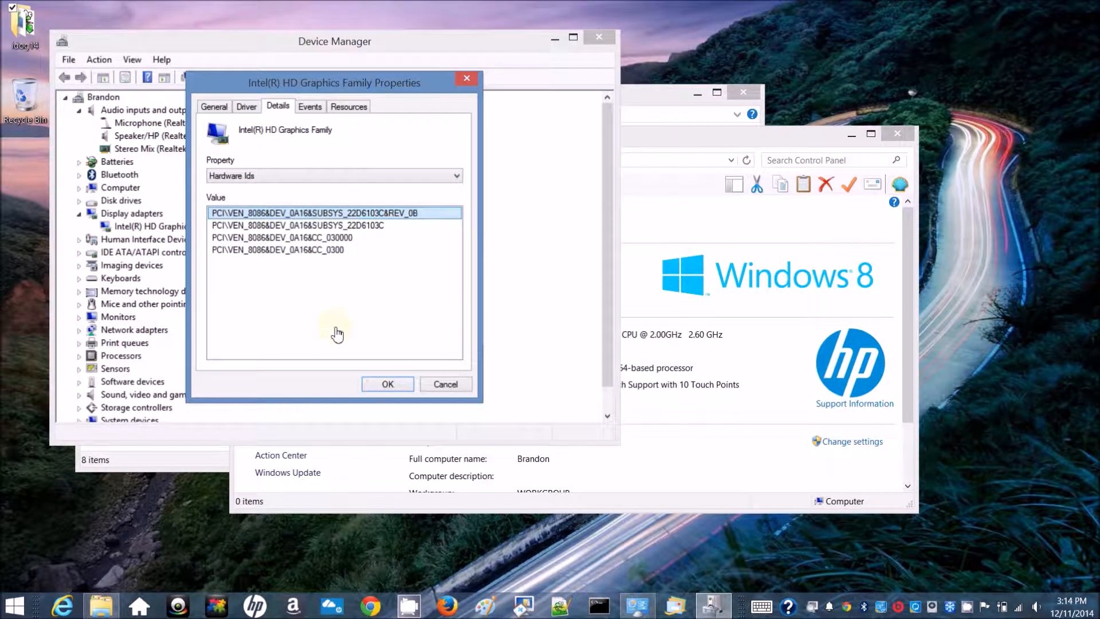
mouse_move(370, 362)
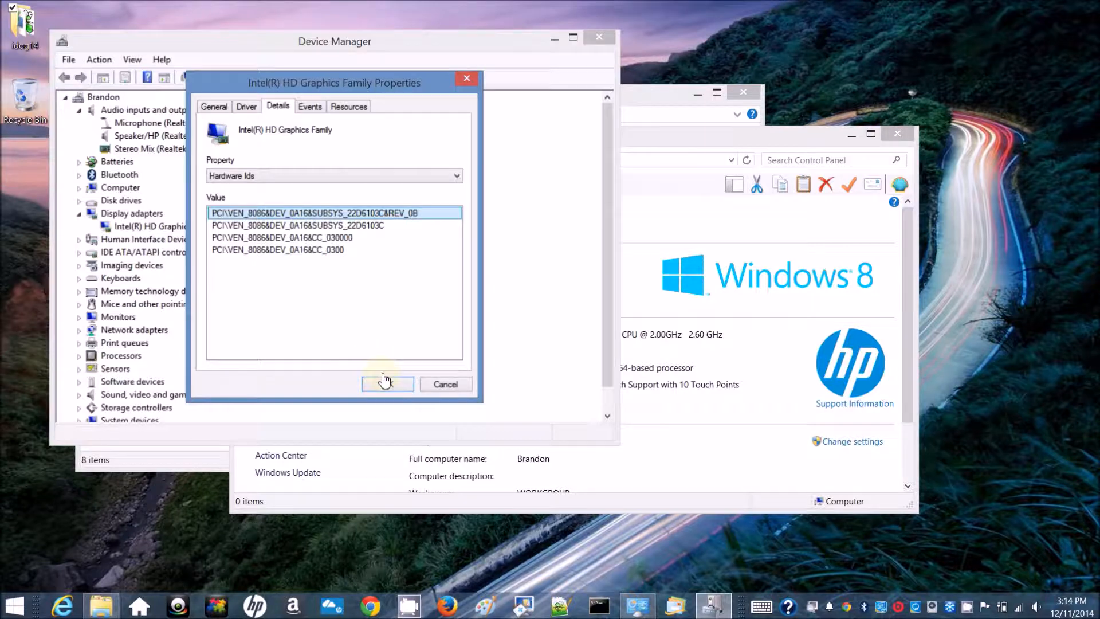
click(387, 384)
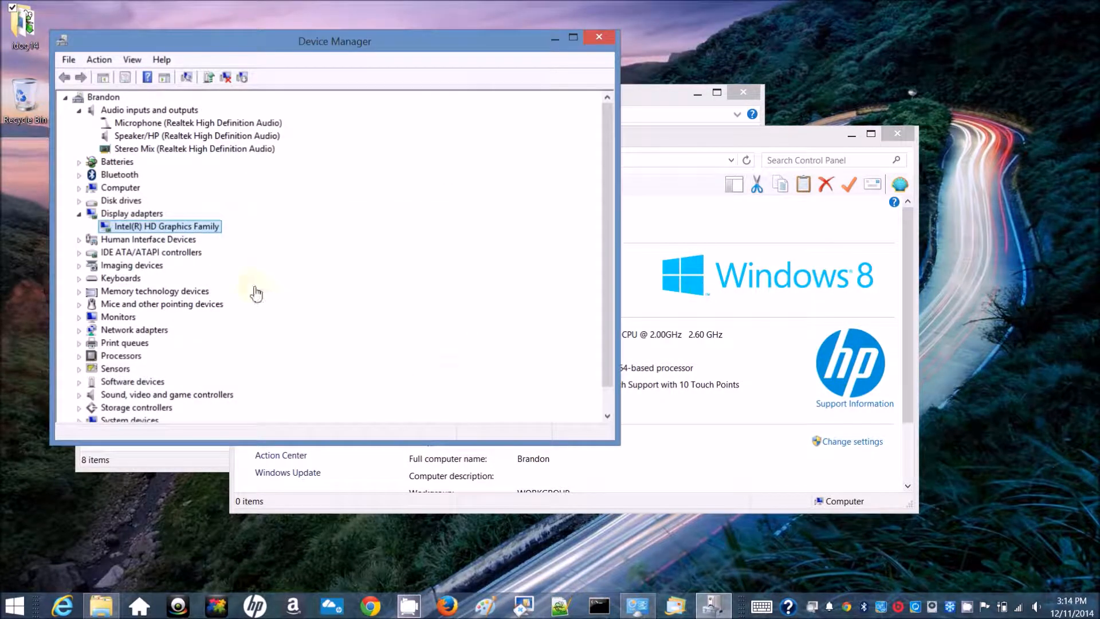
mouse_move(80, 246)
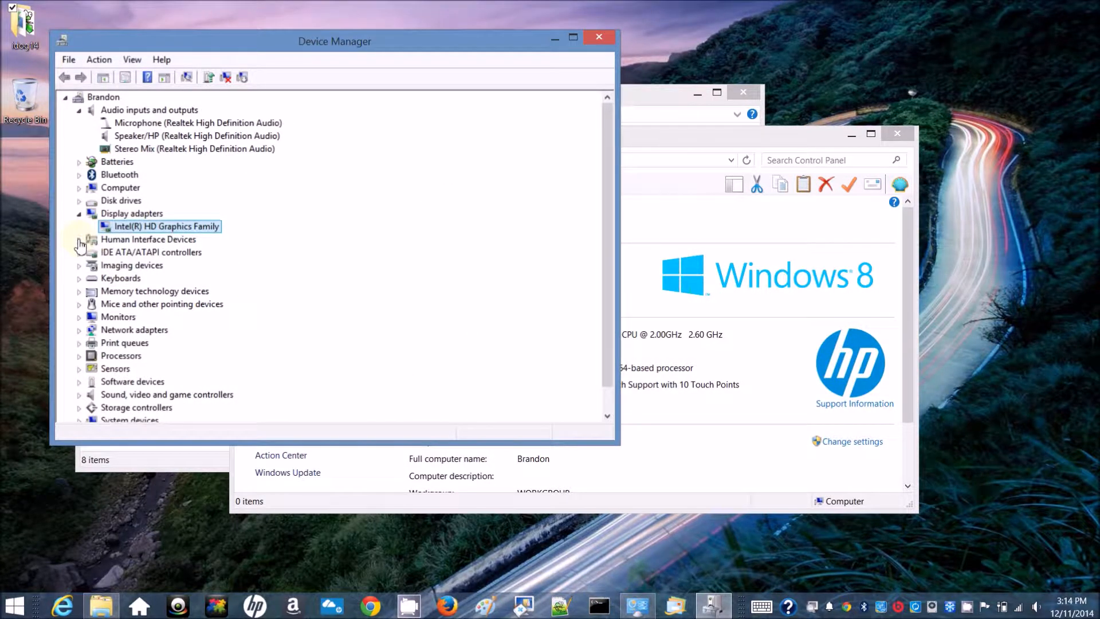
Step: Inspect the properties of the SATA controller, HP Truevision HD webcam and Realtek PCIE CardReader
click(79, 238)
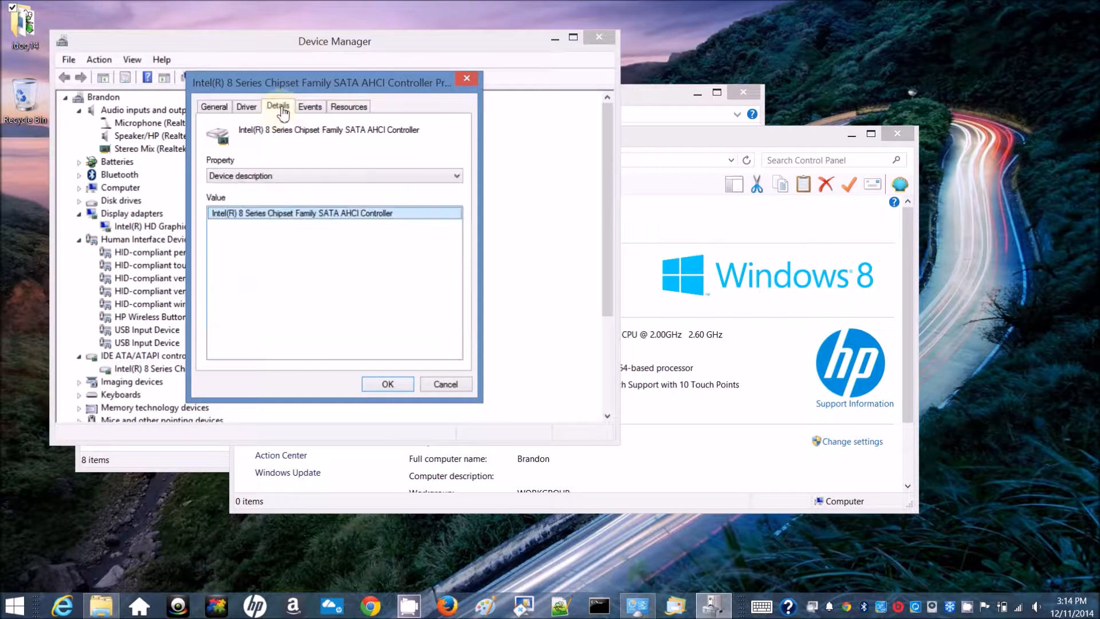
click(387, 384)
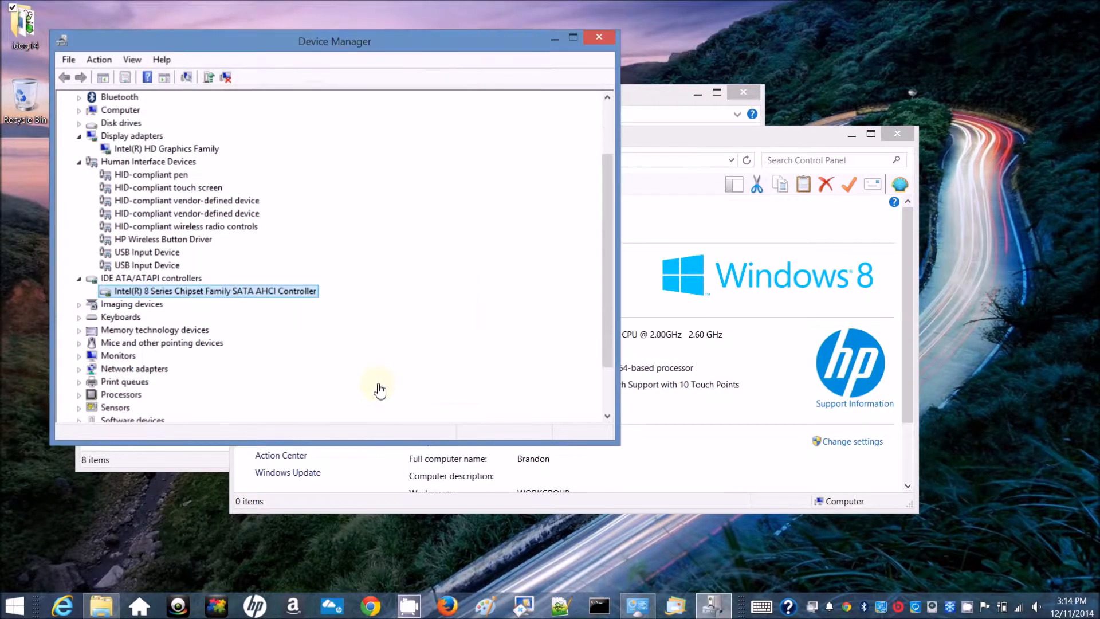
right_click(147, 250)
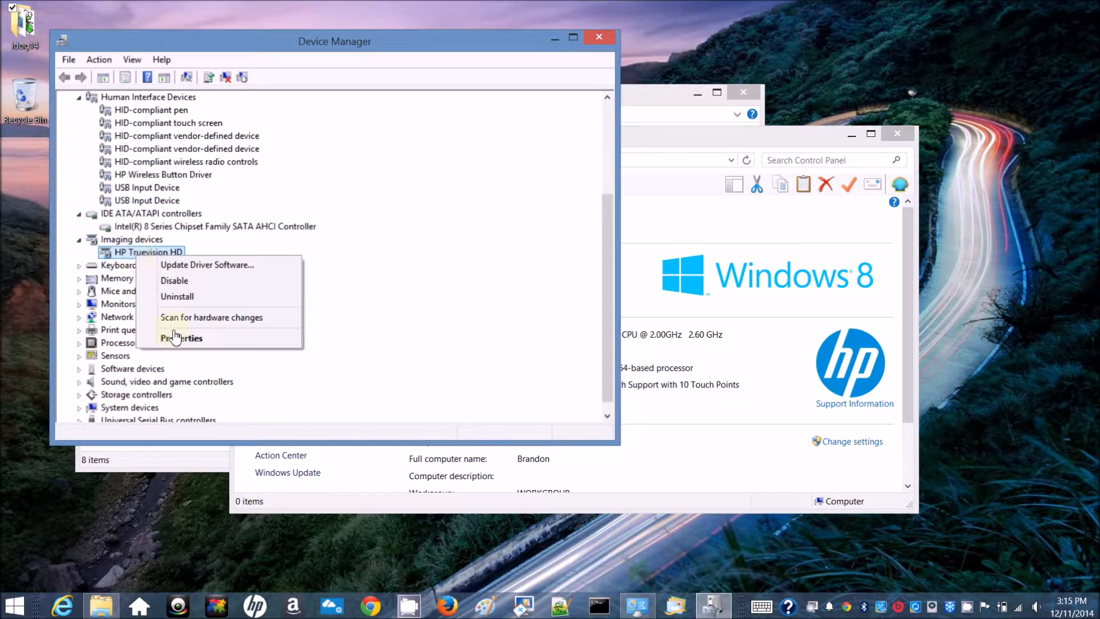
click(184, 338)
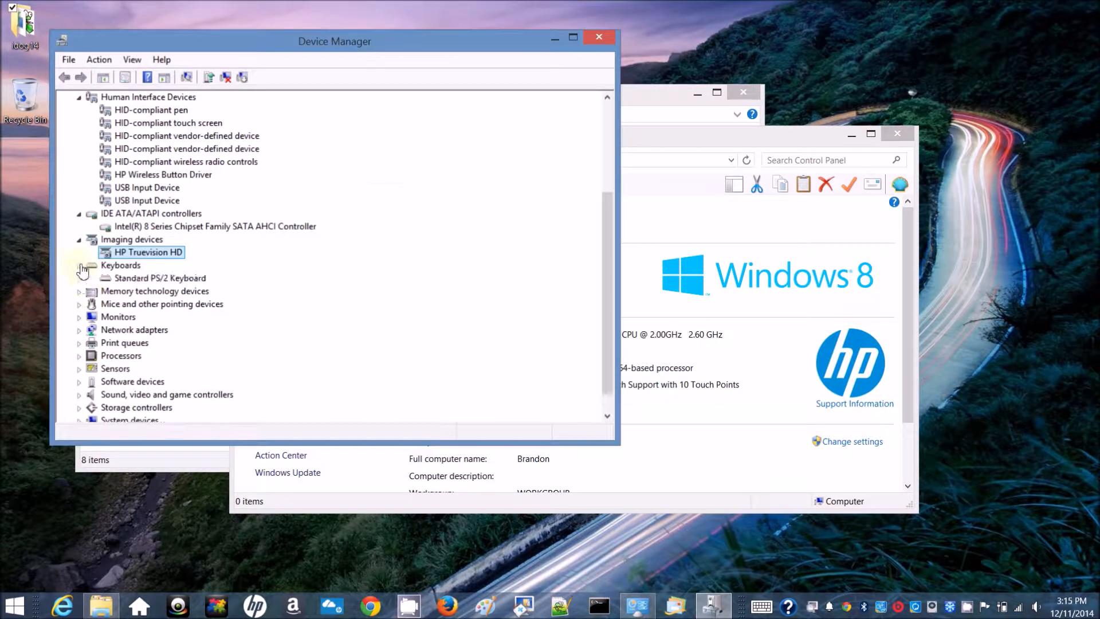
right_click(161, 303)
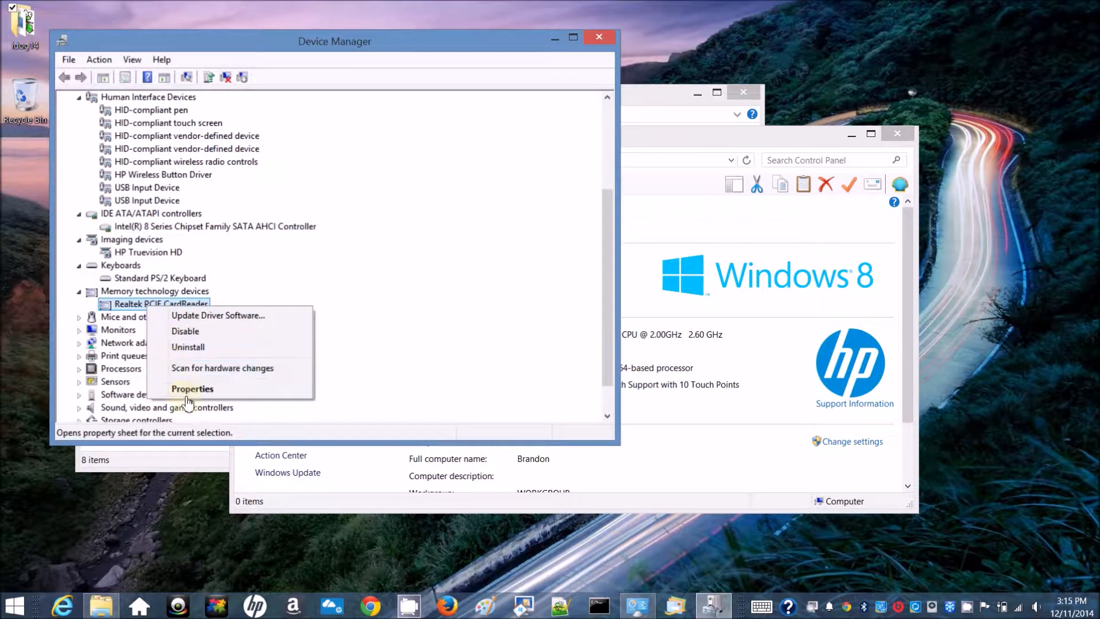
click(192, 388)
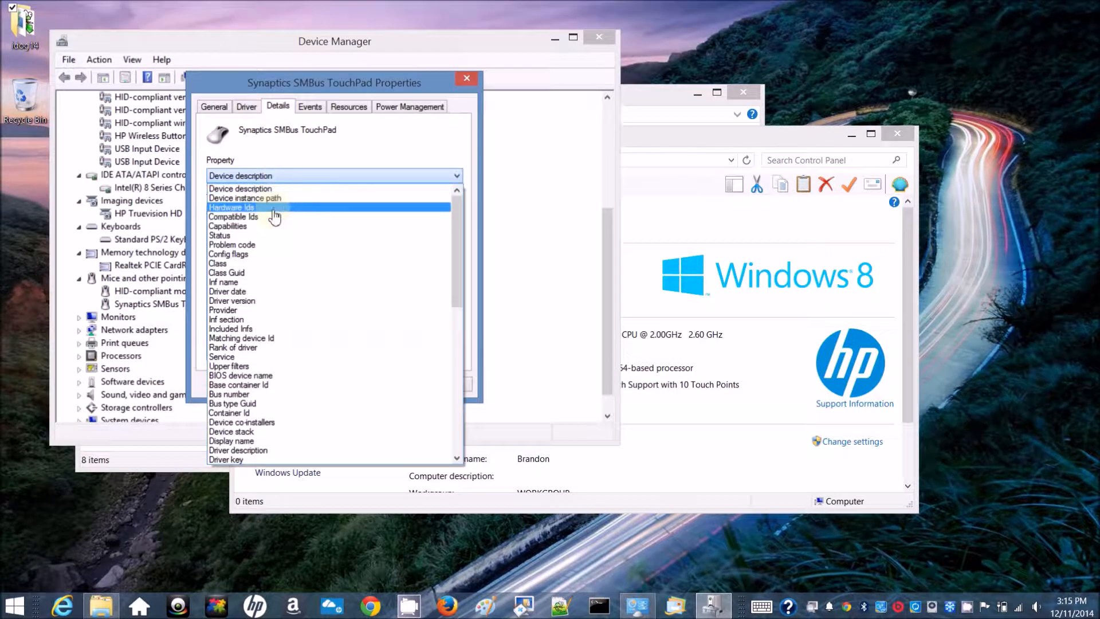
Step: Check the Realtek PCIe GBE network controller's Hardware Ids and close its properties
click(466, 78)
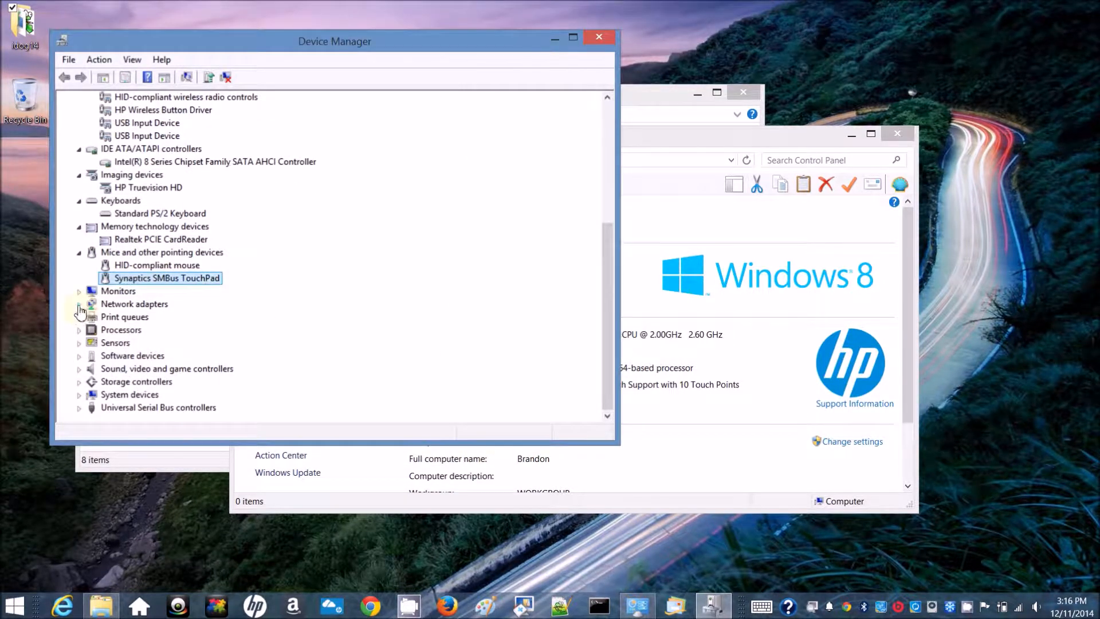
right_click(168, 356)
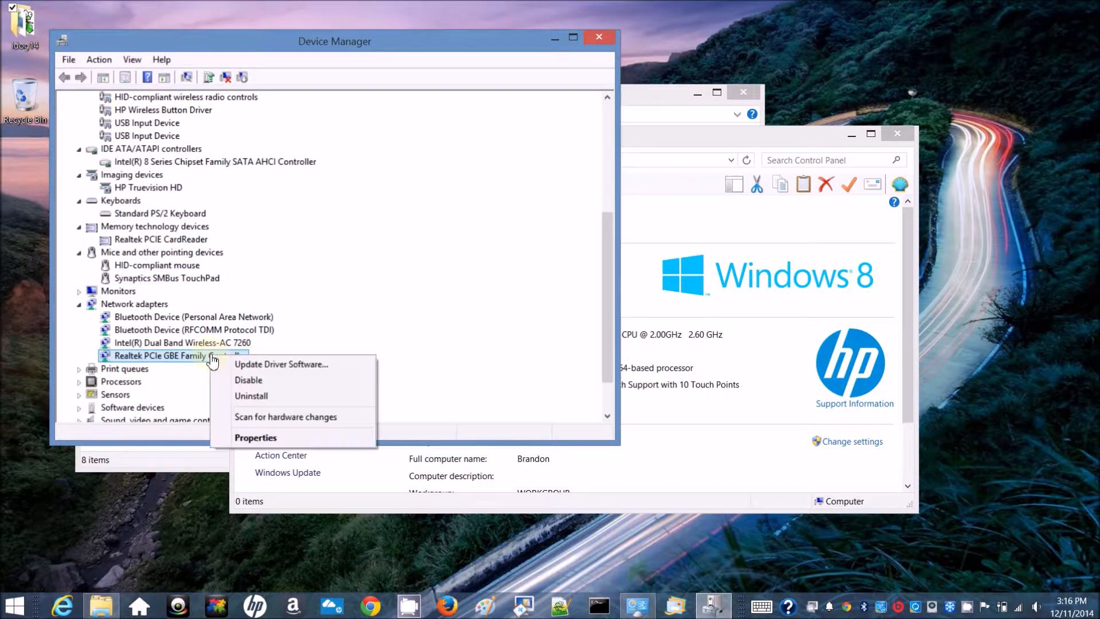
click(256, 437)
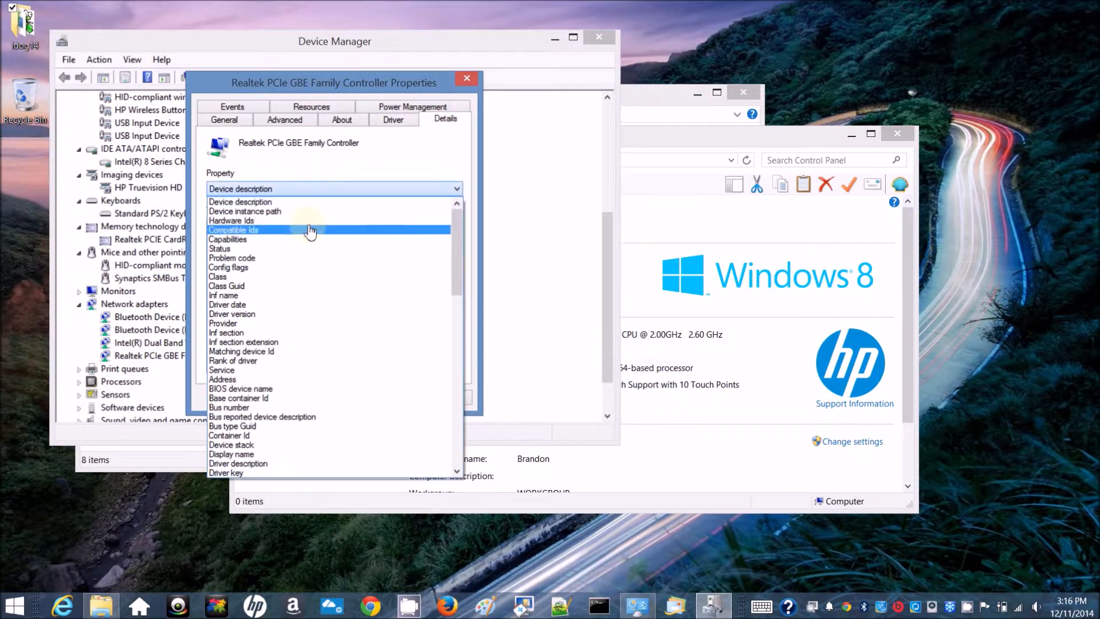
click(231, 220)
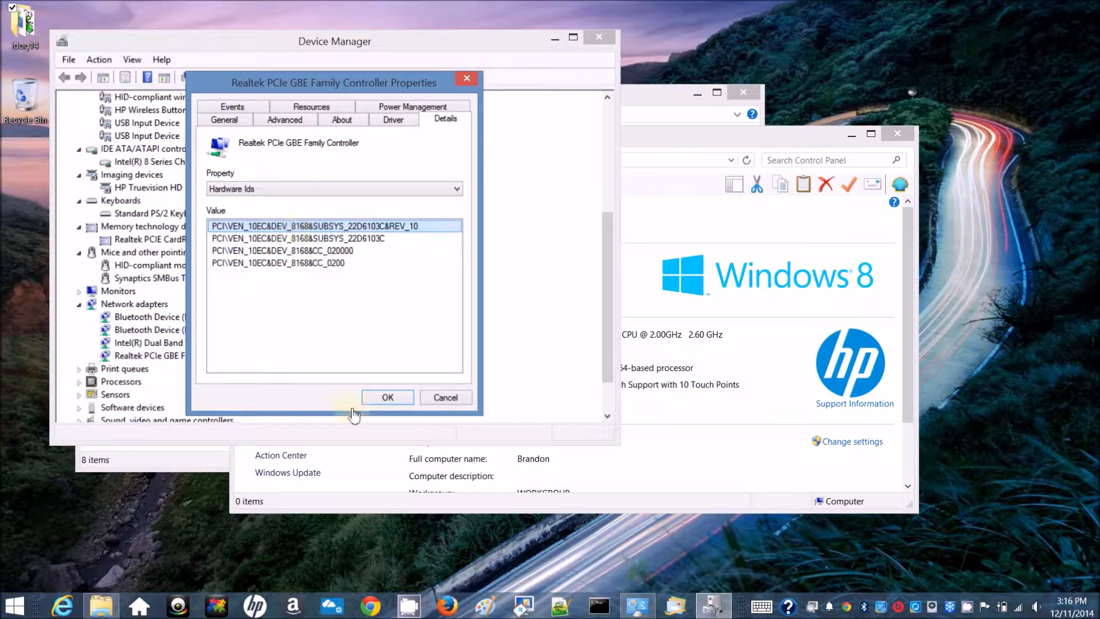
click(387, 397)
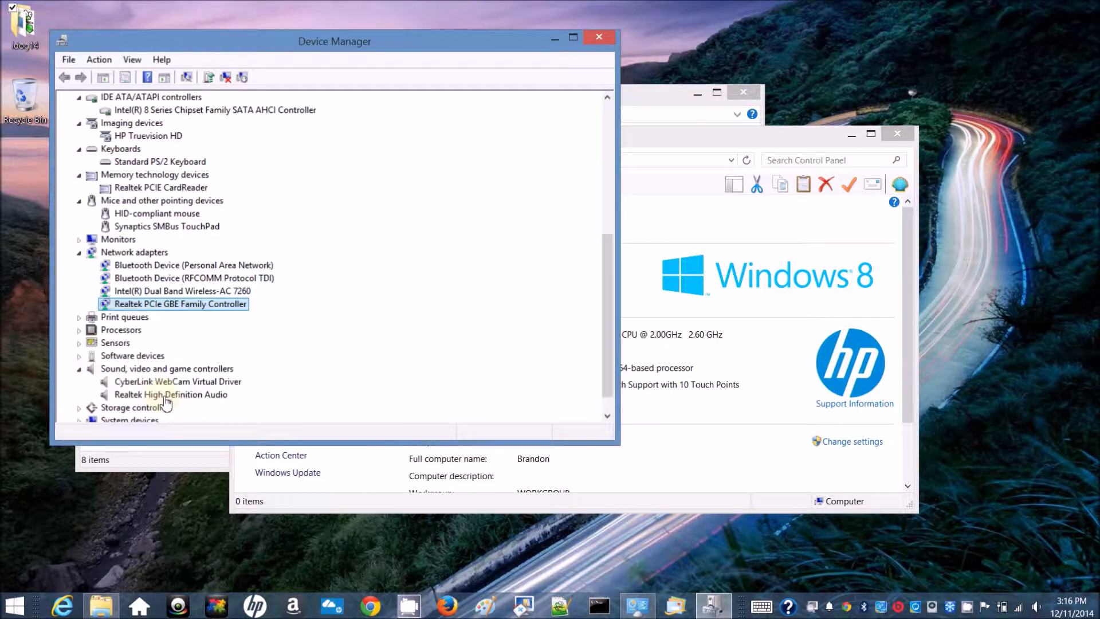
Step: Check the Realtek High Definition Audio device's details and close its properties
double_click(170, 394)
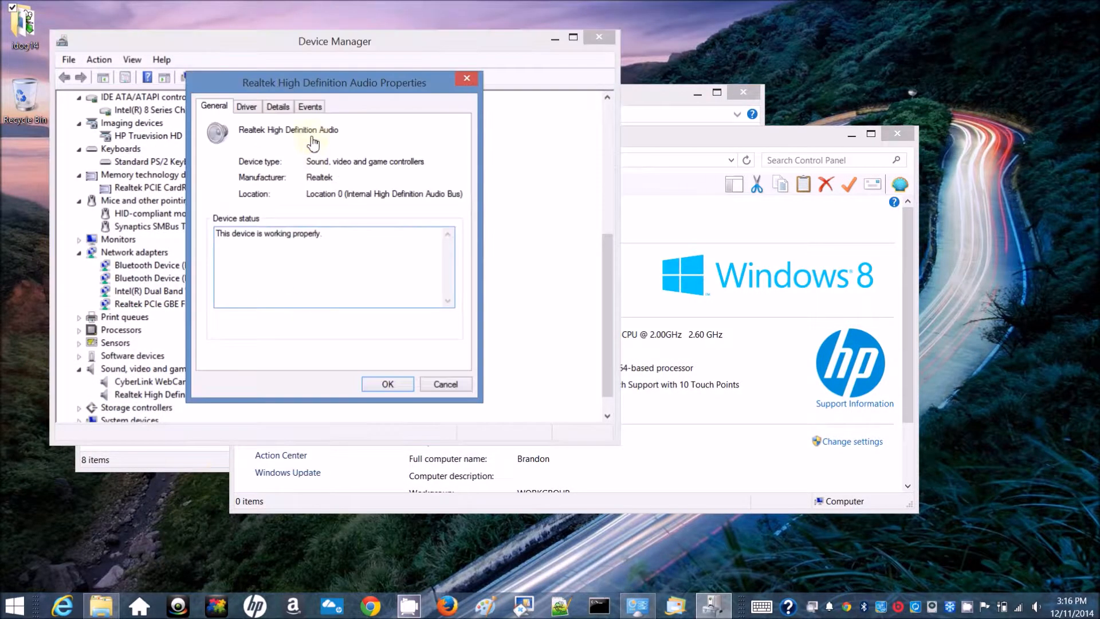
click(278, 106)
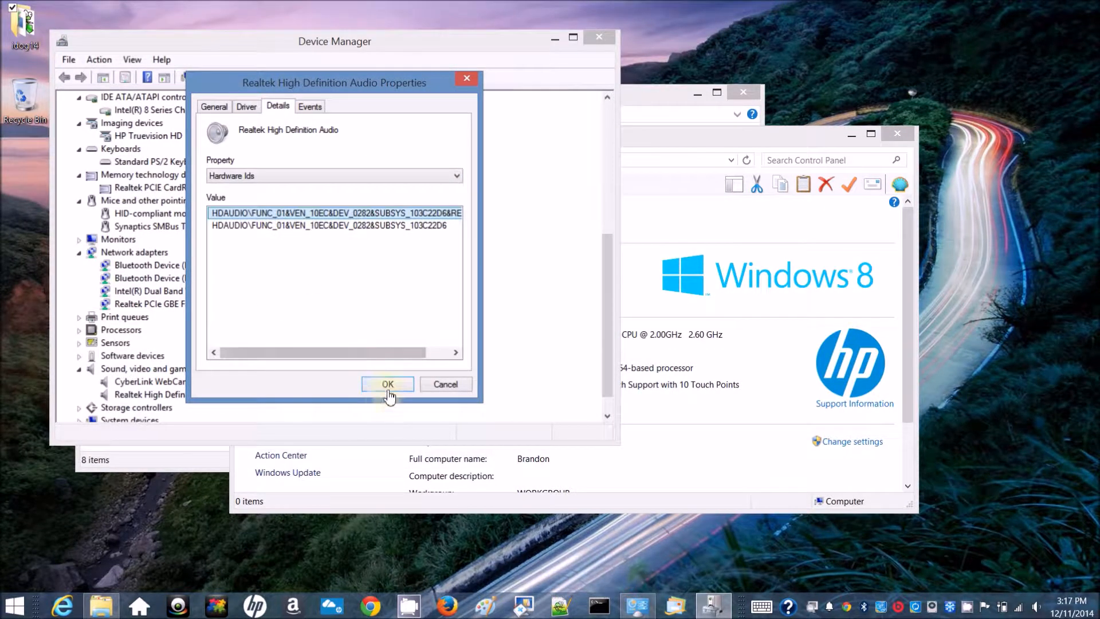
click(388, 384)
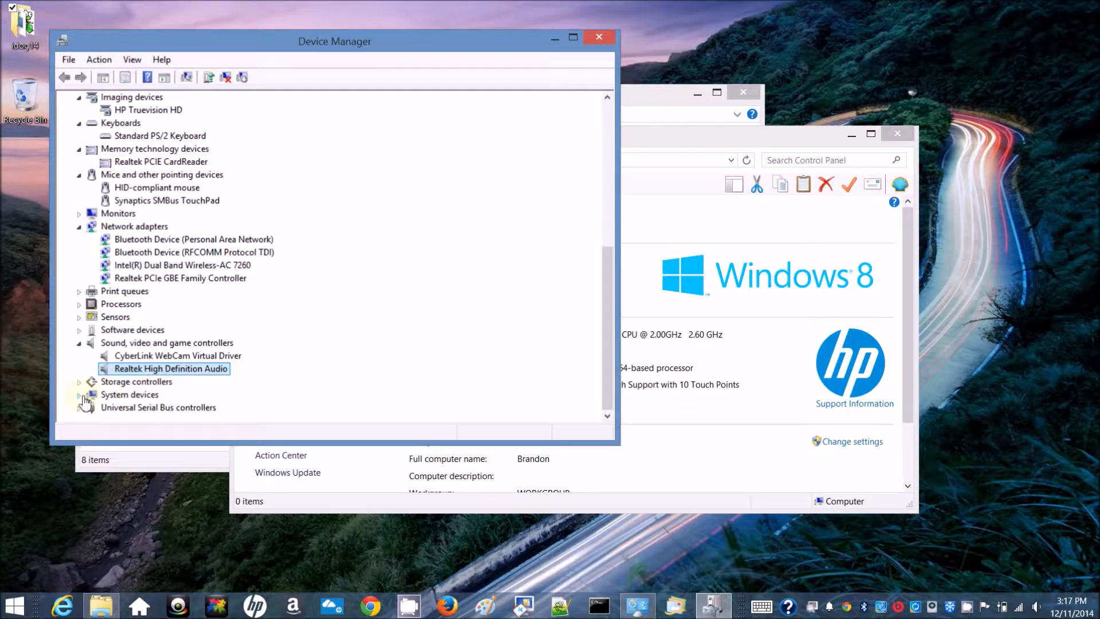
click(598, 36)
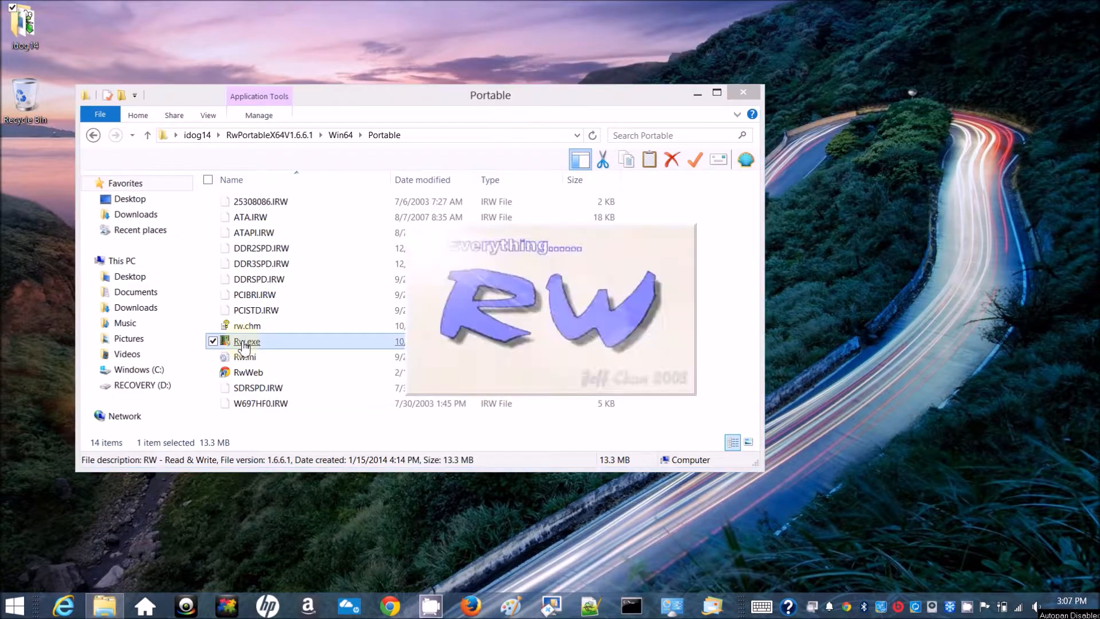
Step: Launch Rw.exe from the RwPortableX64V1.6.6.1\Win64\Portable folder
double_click(246, 340)
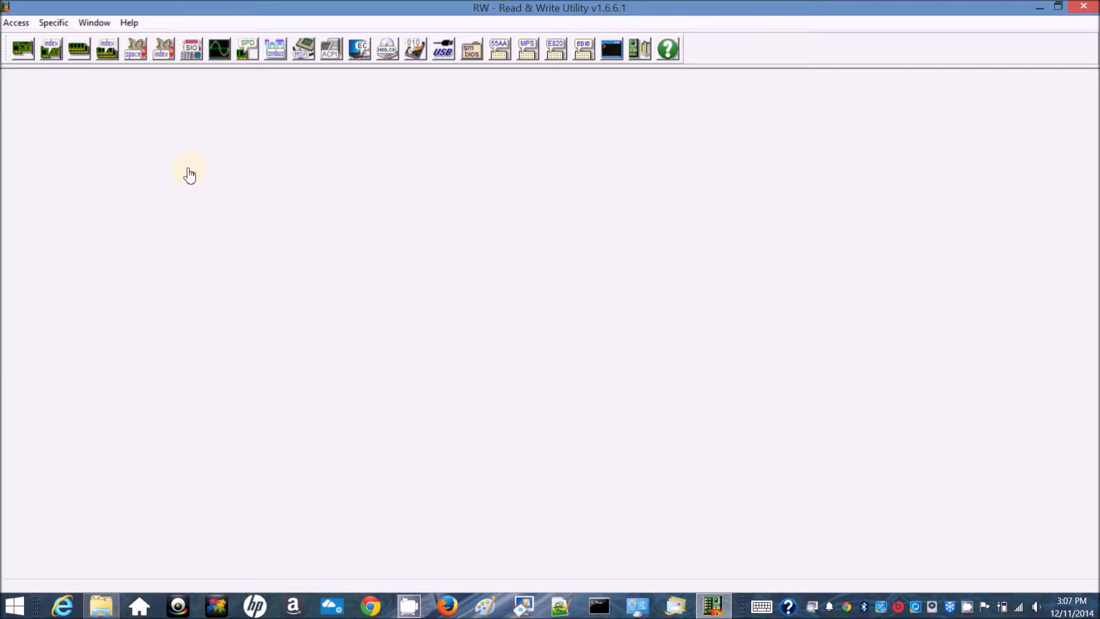
mouse_move(385, 95)
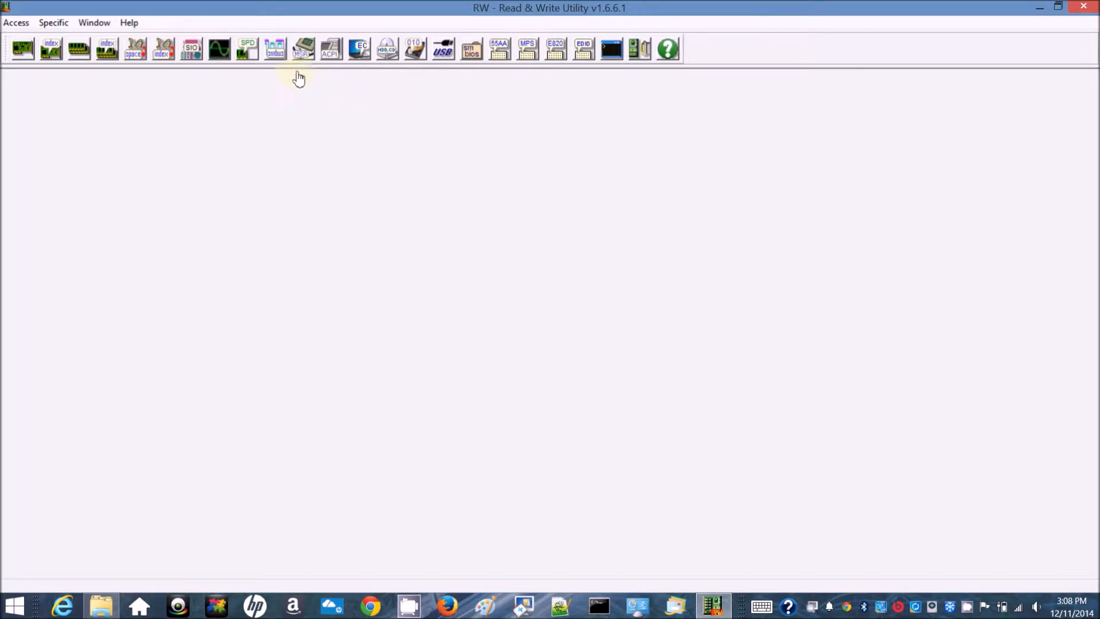
Step: Open the ACPI Table viewer showing XSDT and maximize its window
click(330, 48)
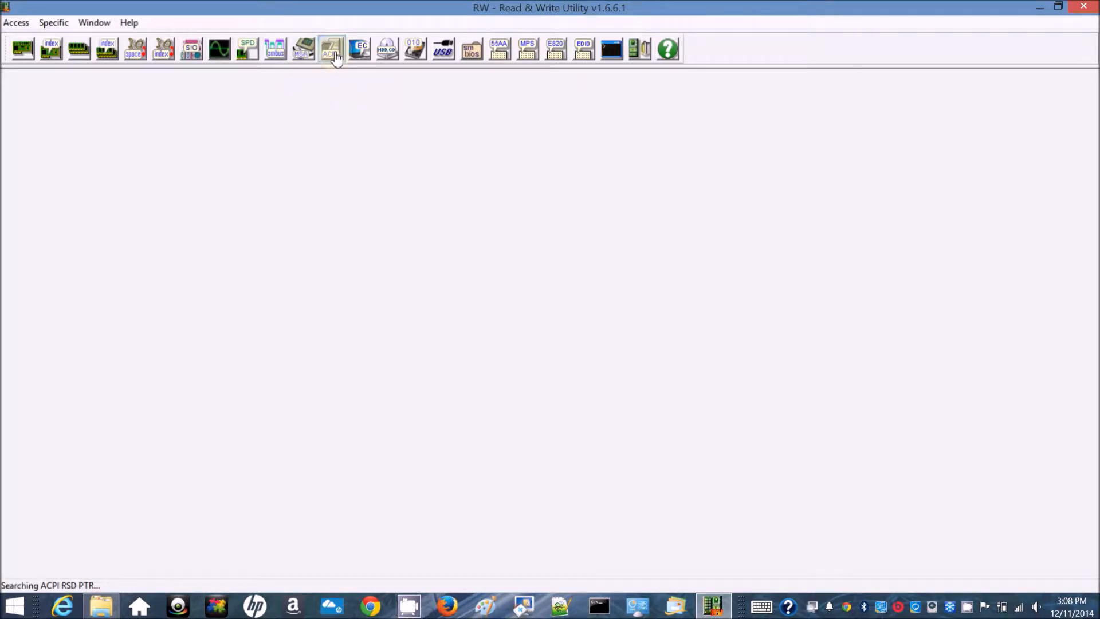
click(331, 48)
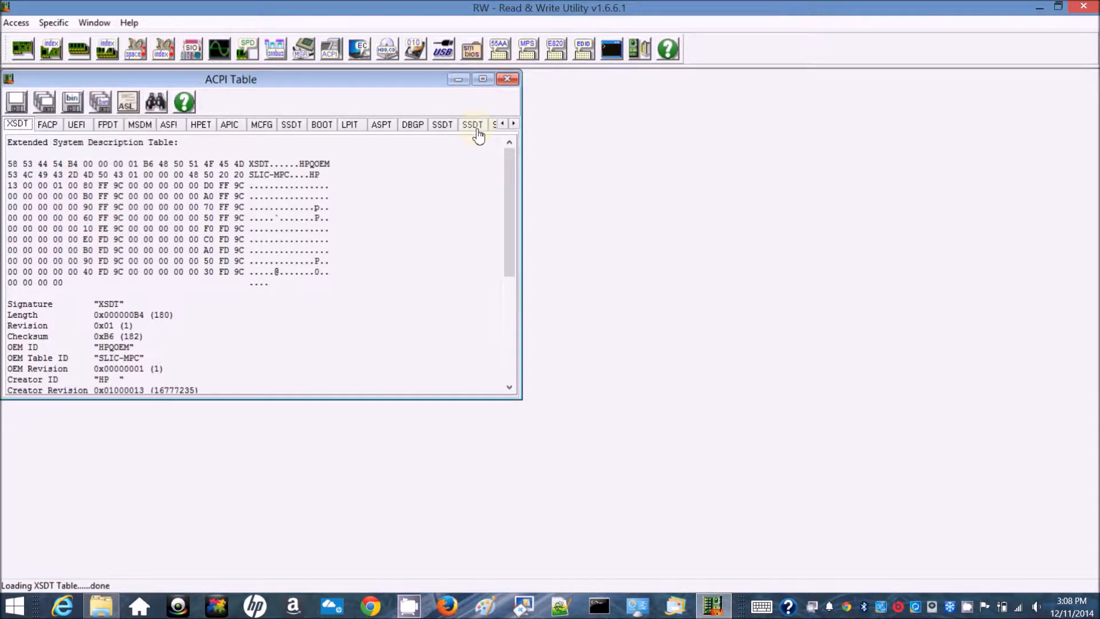
click(483, 79)
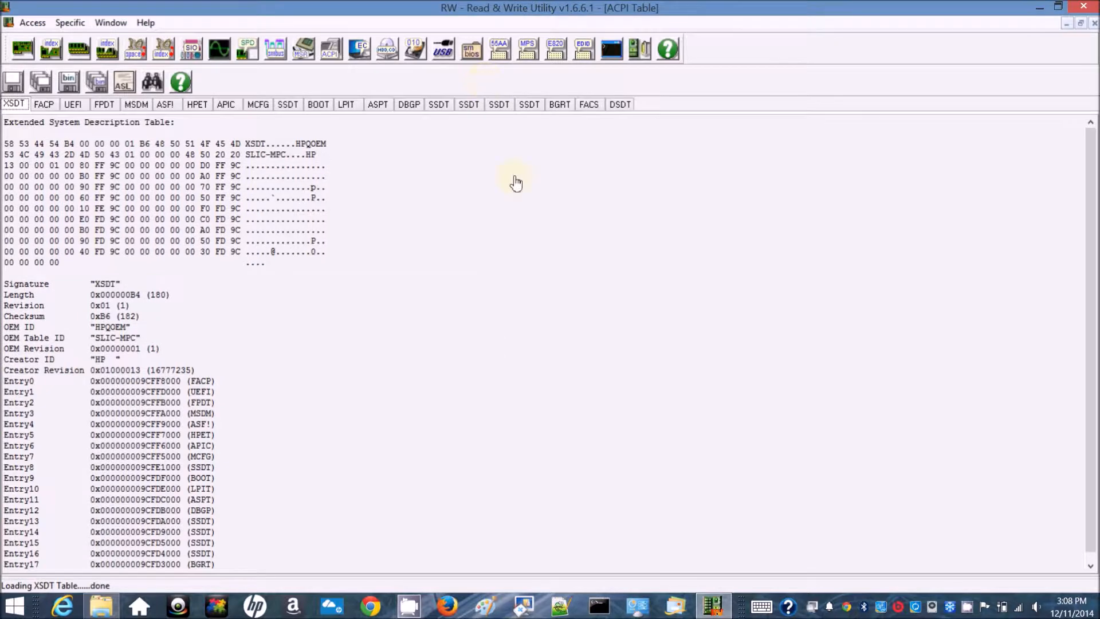
Step: Save the first SSDT table as SSDT.aml in the acpi_i7_4510u folder
click(288, 103)
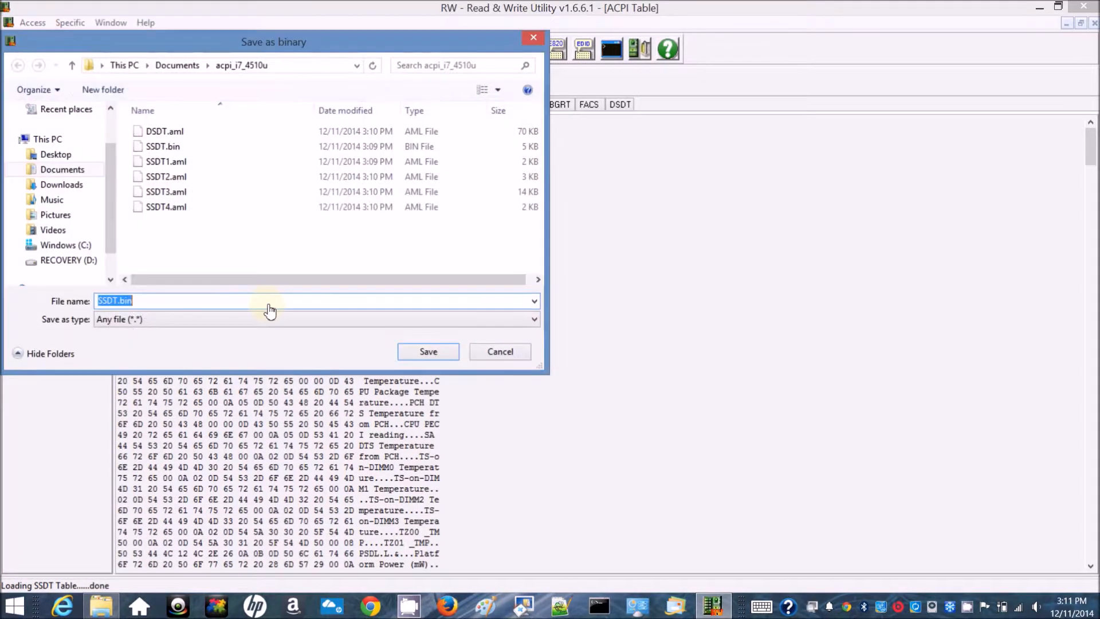
click(213, 300)
text(aml)
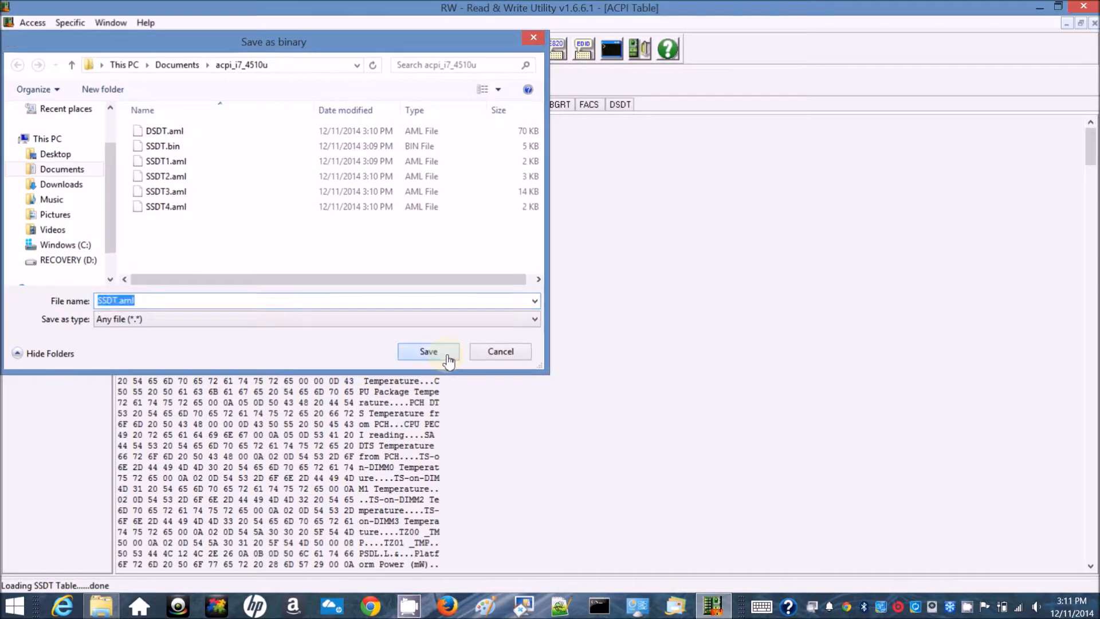
click(428, 351)
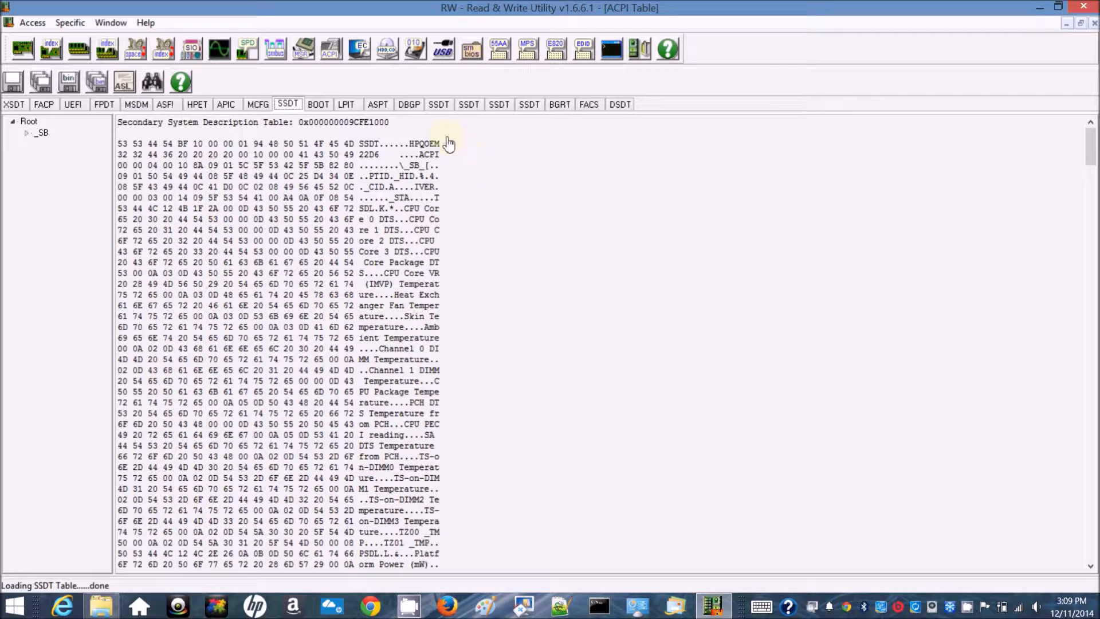
Step: Save the second SSDT table as a binary file named SSDT1.aml
click(437, 104)
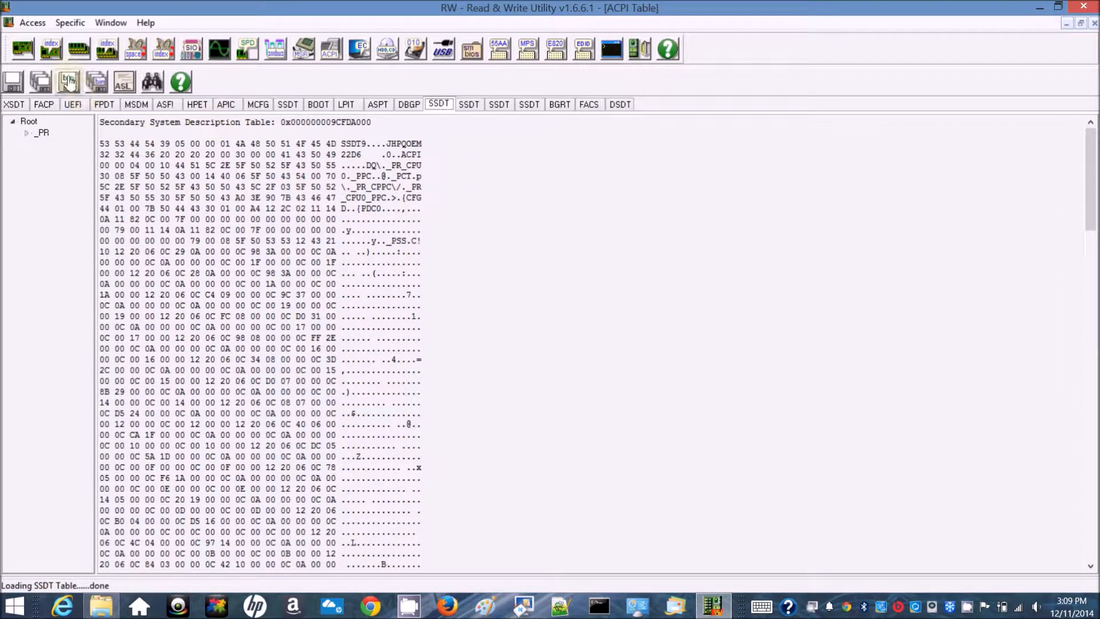
click(67, 81)
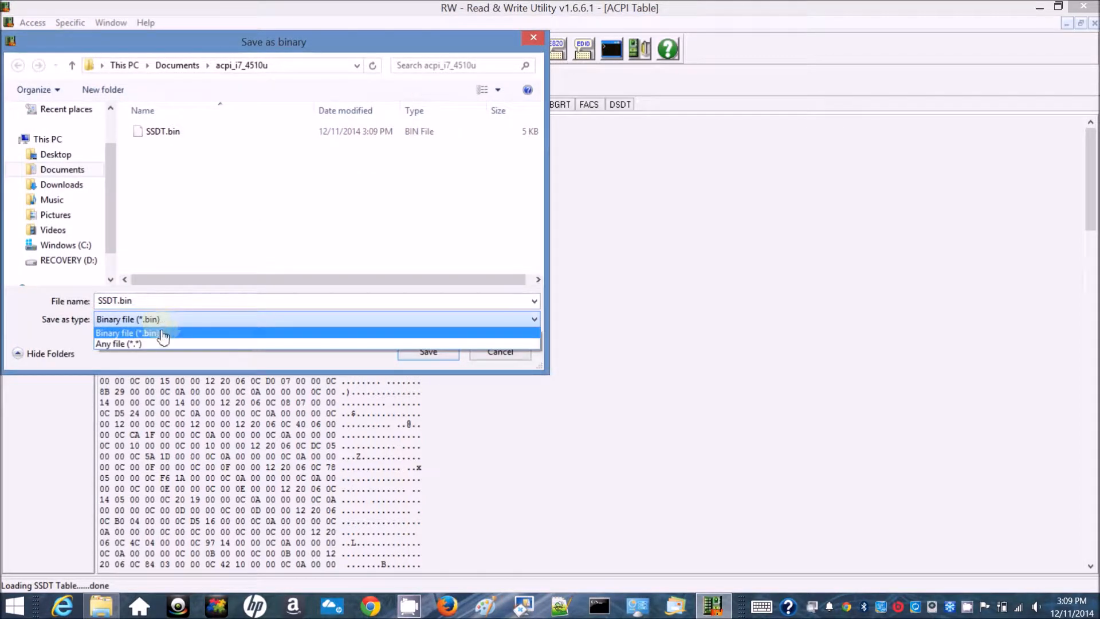
click(119, 343)
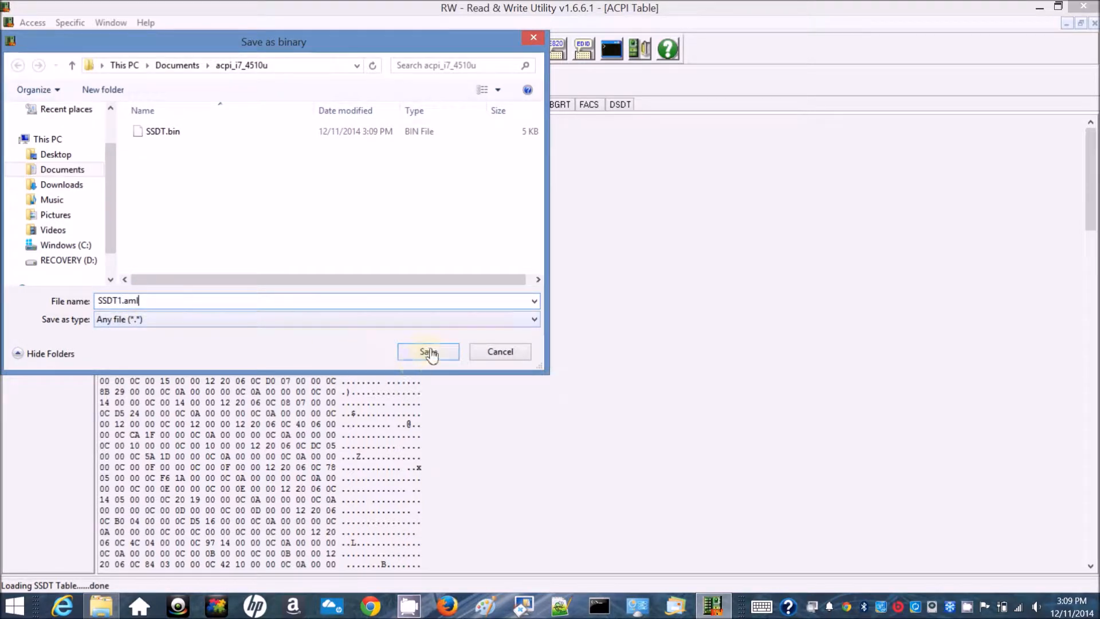
click(428, 351)
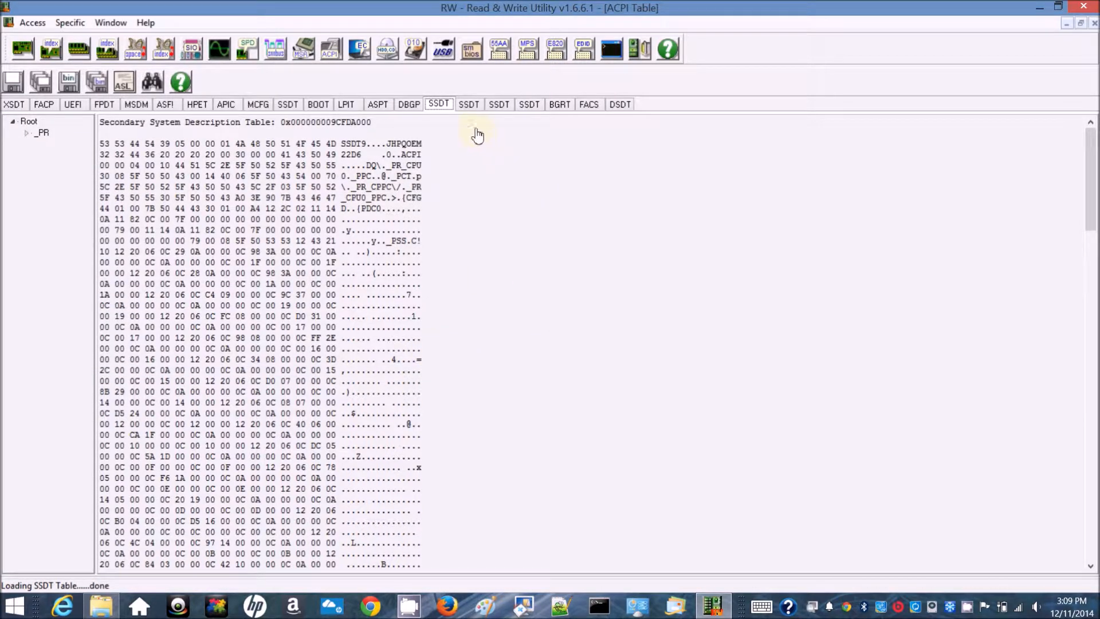
Step: Save the third SSDT table as SSDT2.aml
click(468, 104)
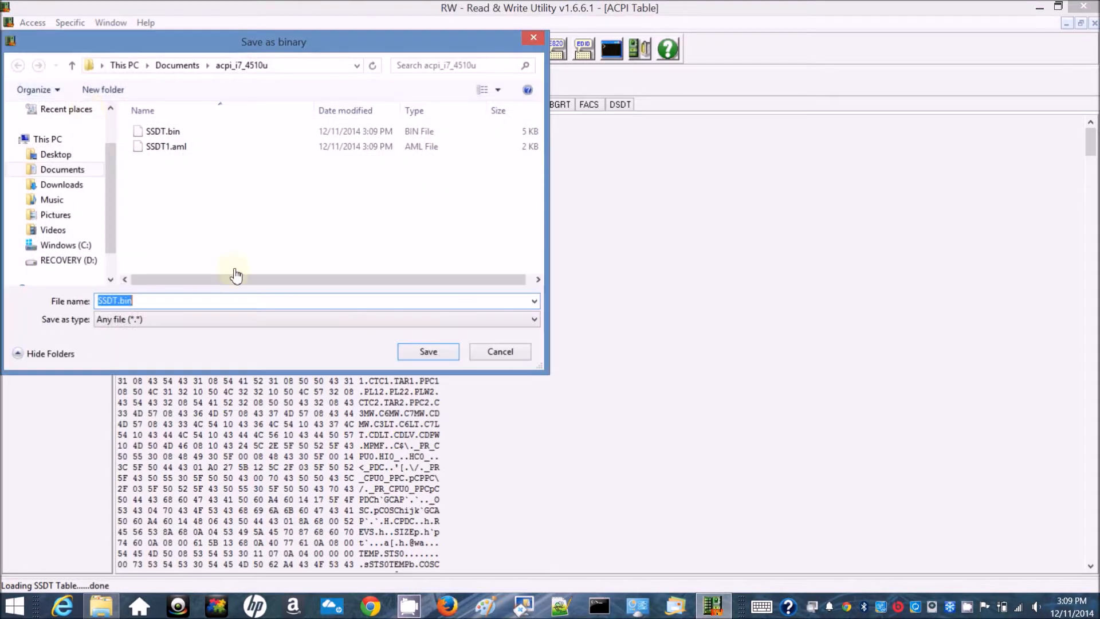
mouse_move(201, 307)
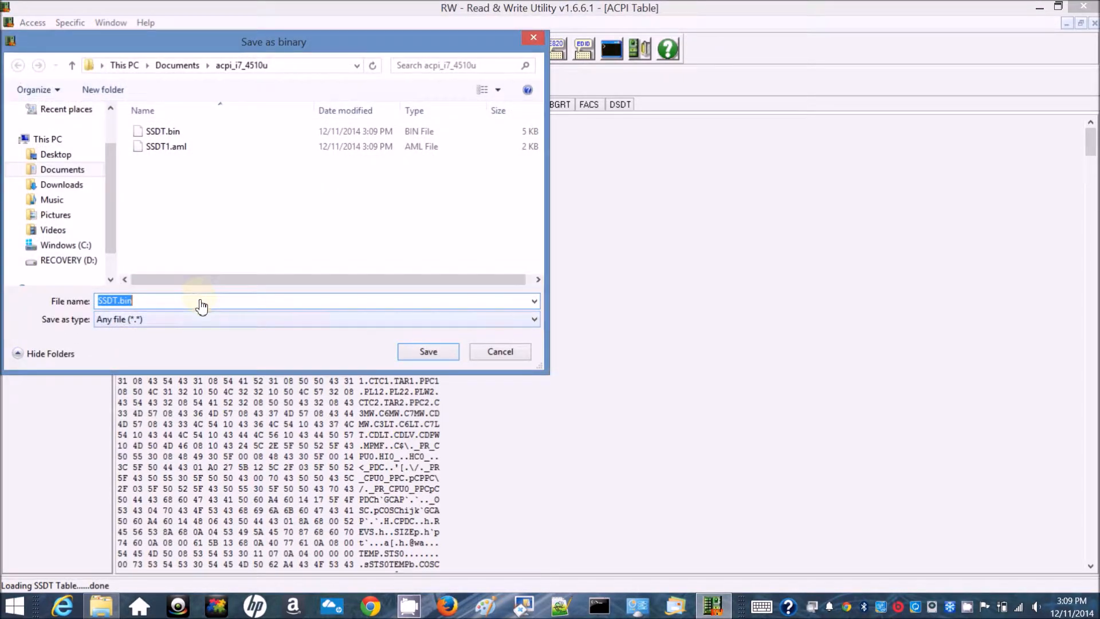
text(SSDT.b)
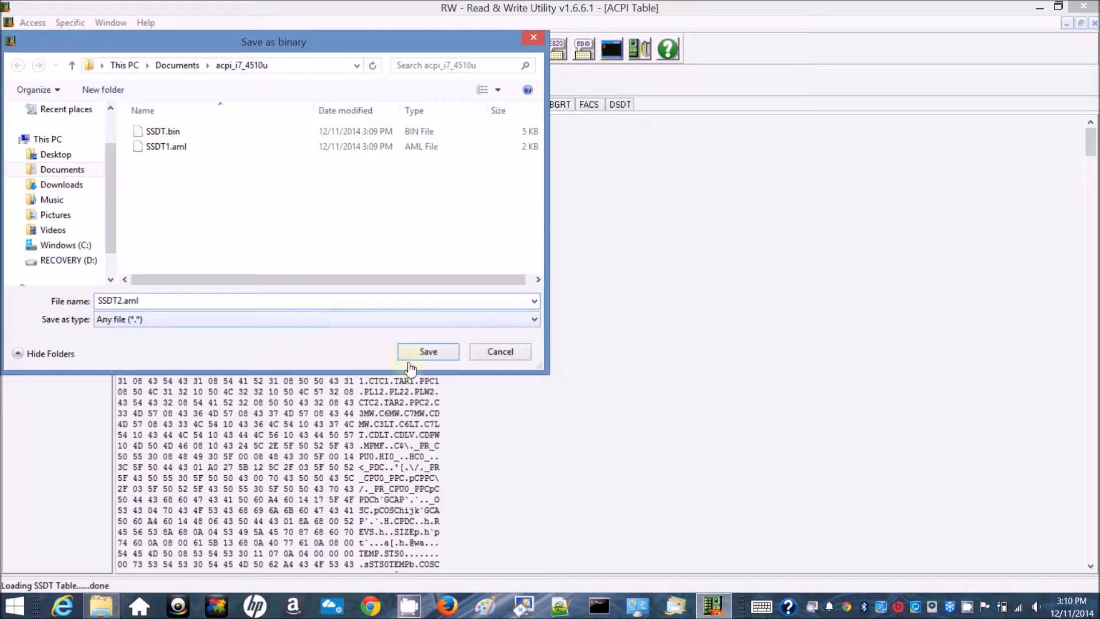
click(428, 351)
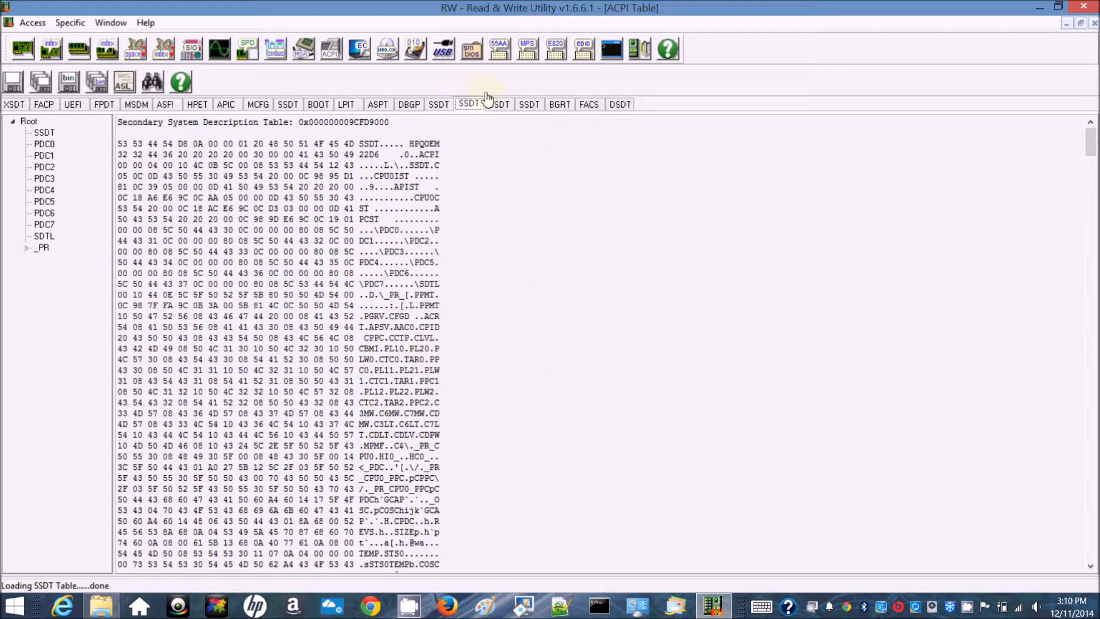
Step: Save the fourth SSDT table as SSDT3.aml
click(498, 104)
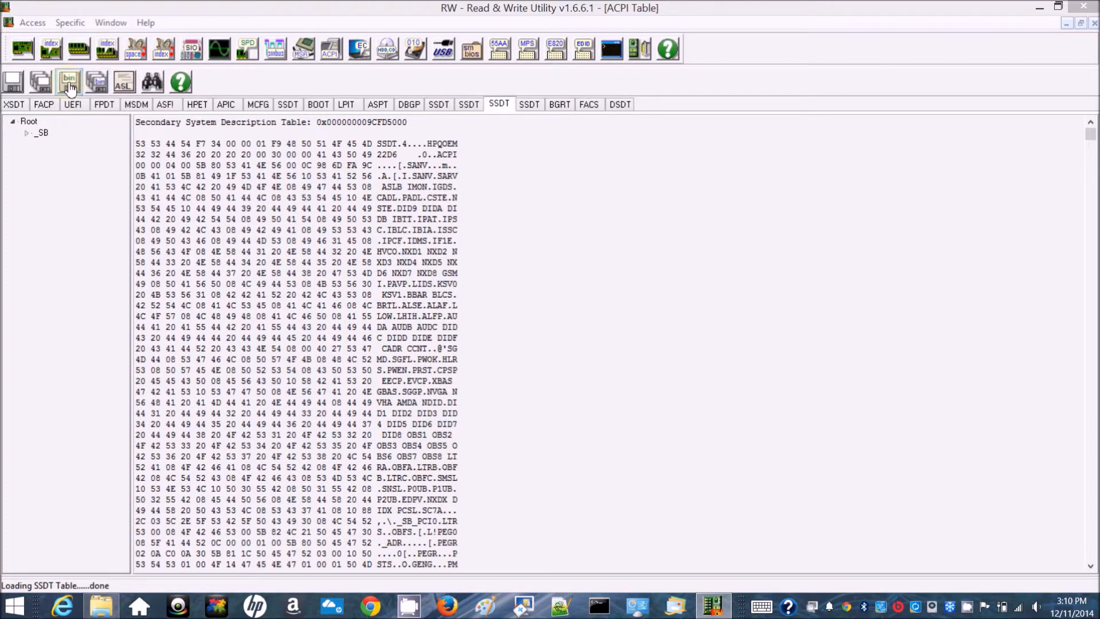
click(68, 81)
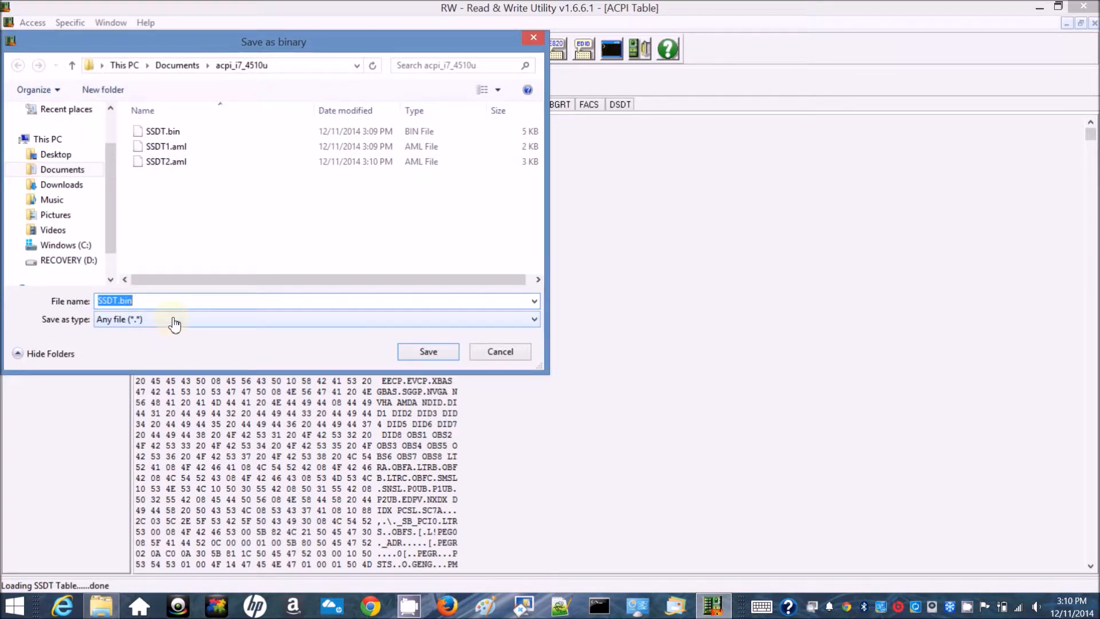
text(=)
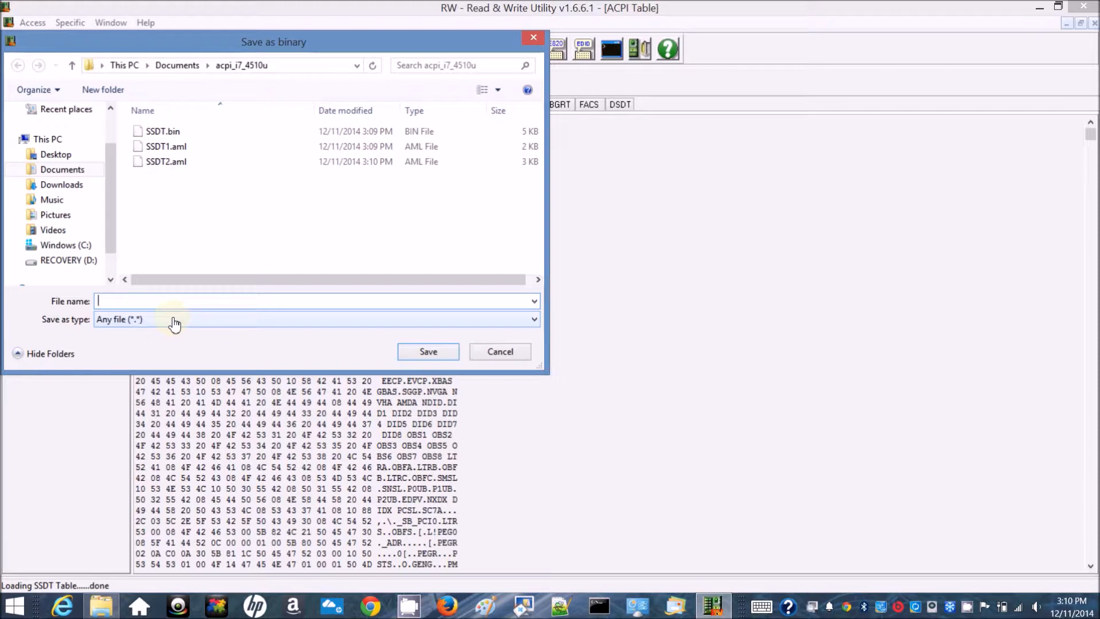
text(SSDT3.aml)
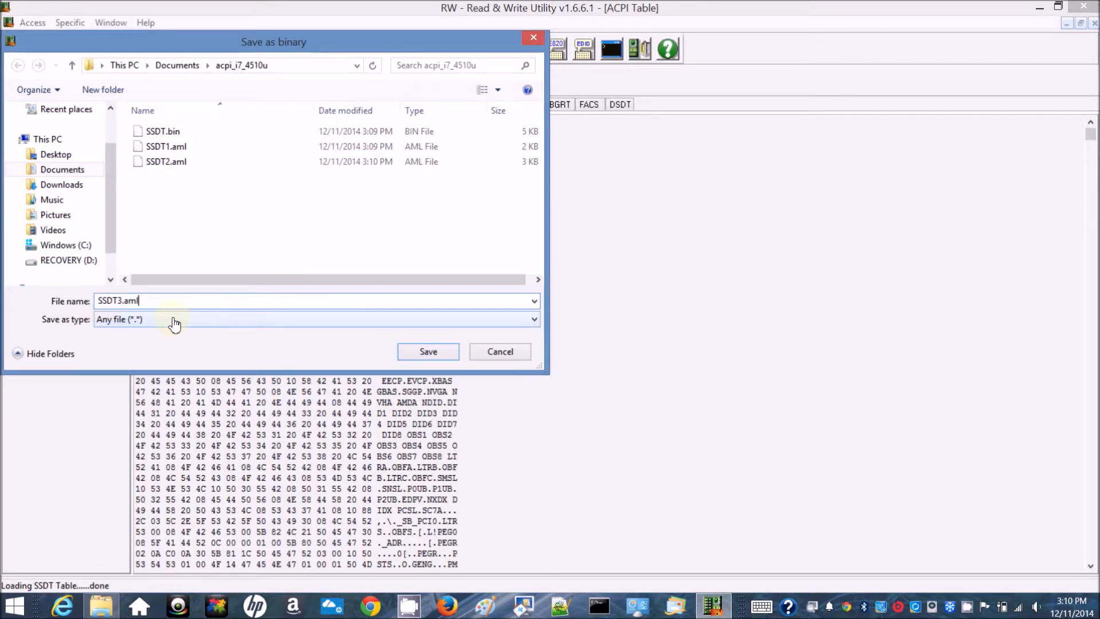
click(428, 351)
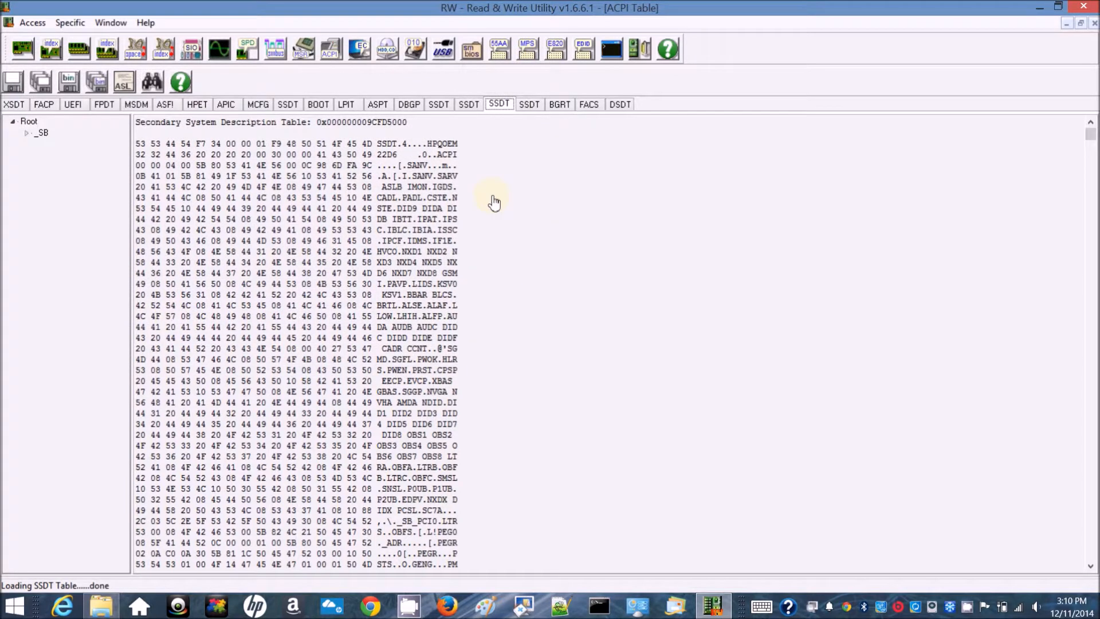
click(529, 104)
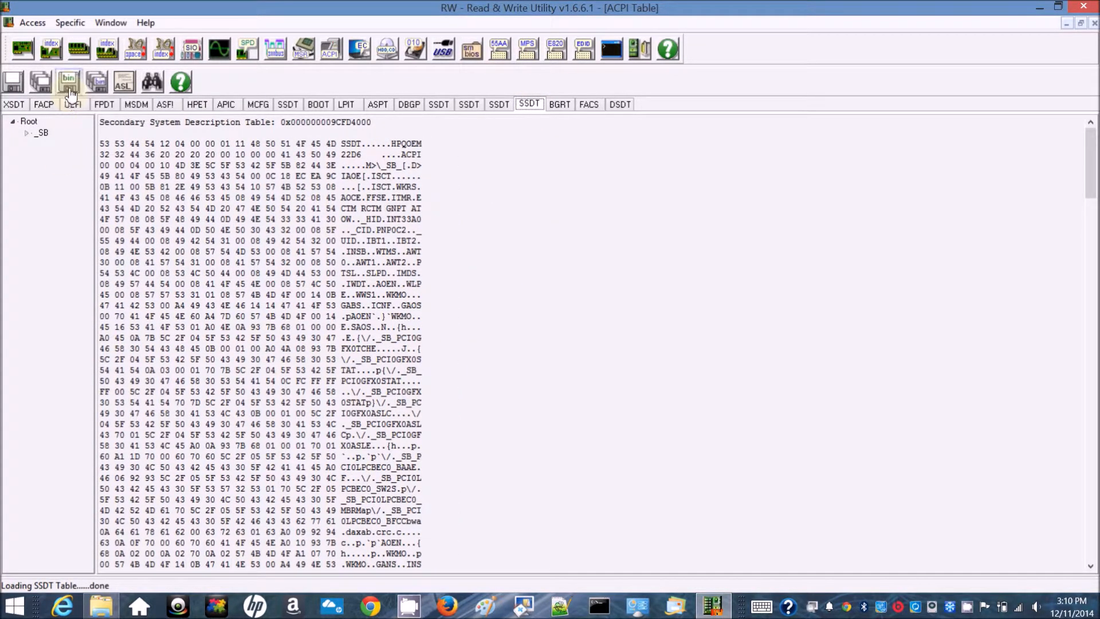
Step: Save the last SSDT table as SSDT4.aml, then start the DSDT binary save
click(68, 81)
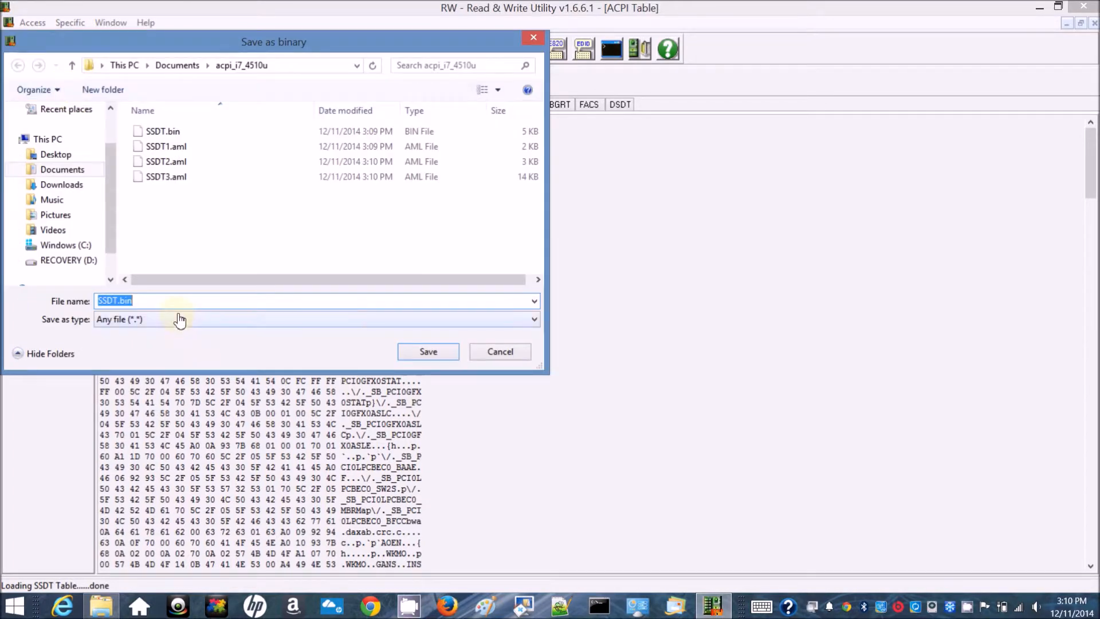
click(186, 300)
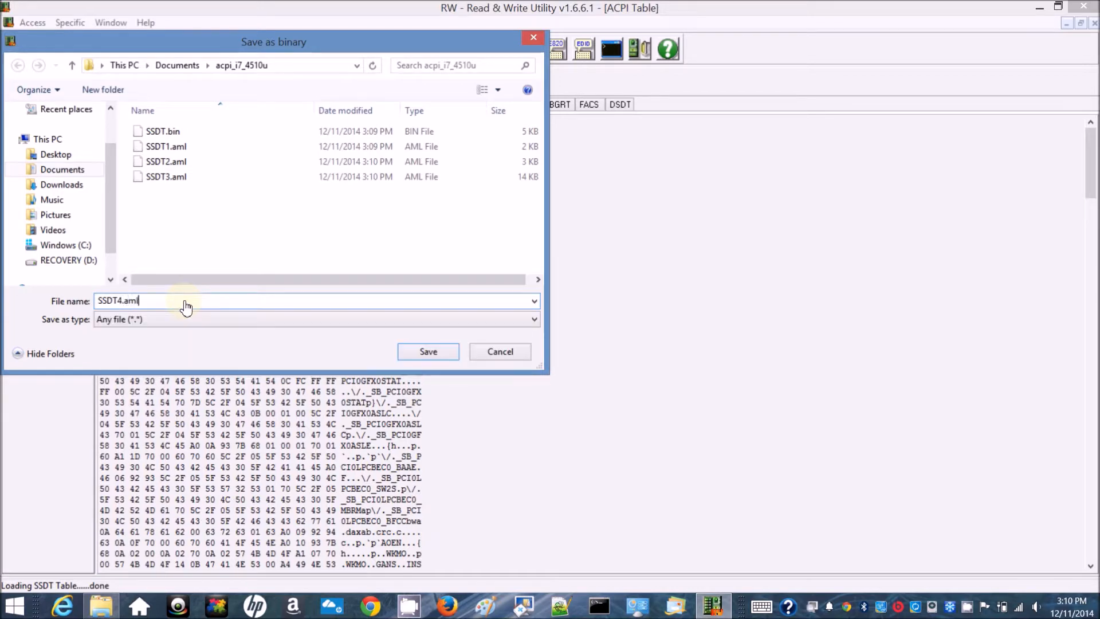
mouse_move(428, 351)
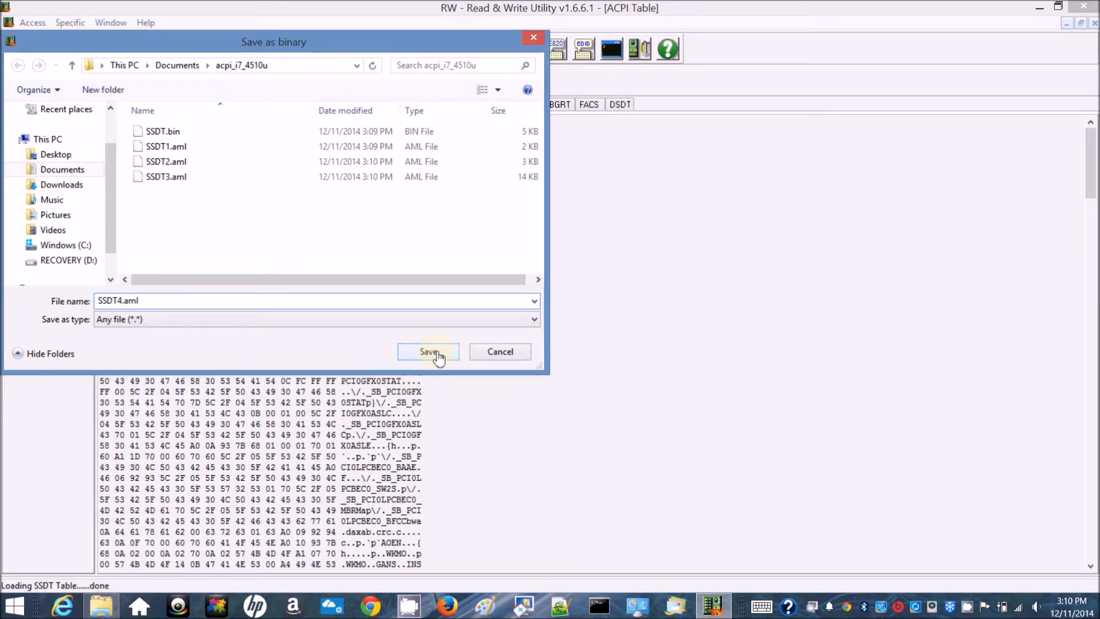
click(428, 352)
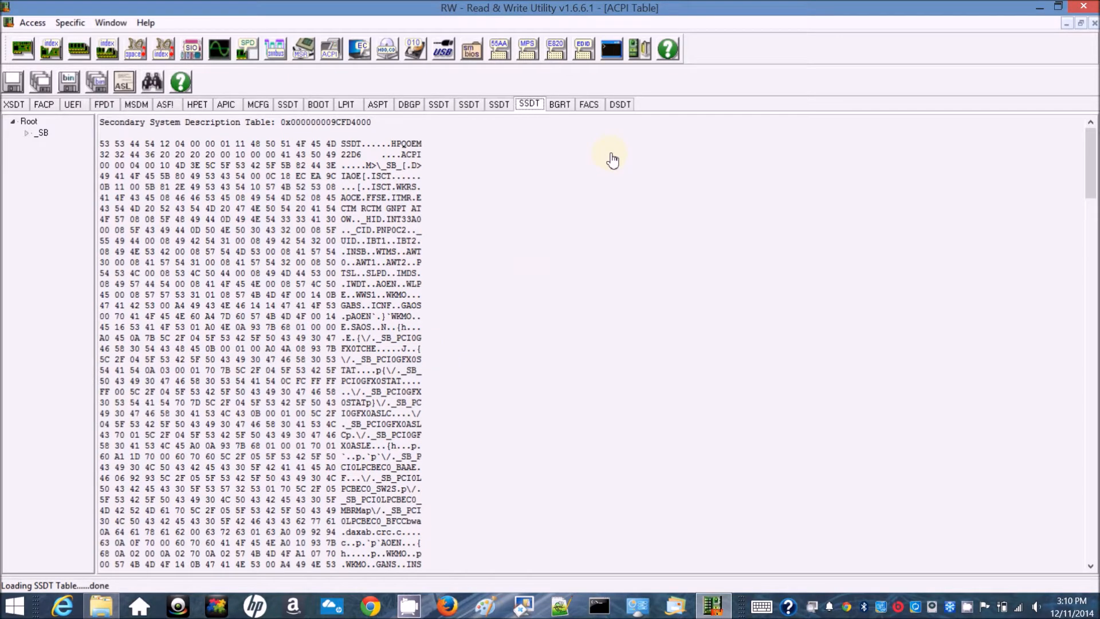
click(619, 103)
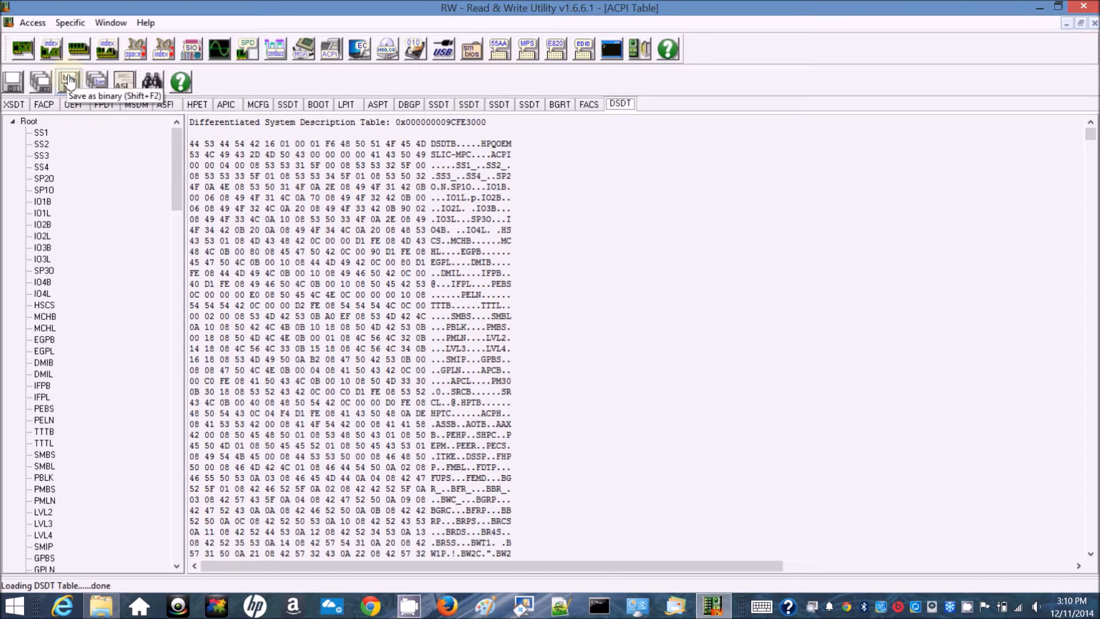
click(67, 80)
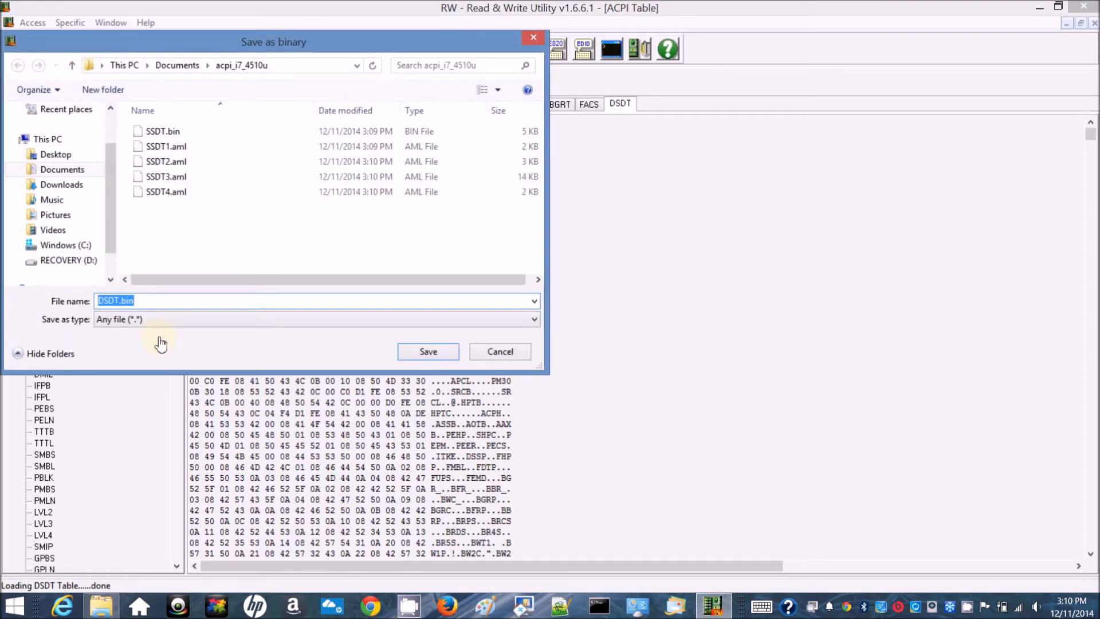